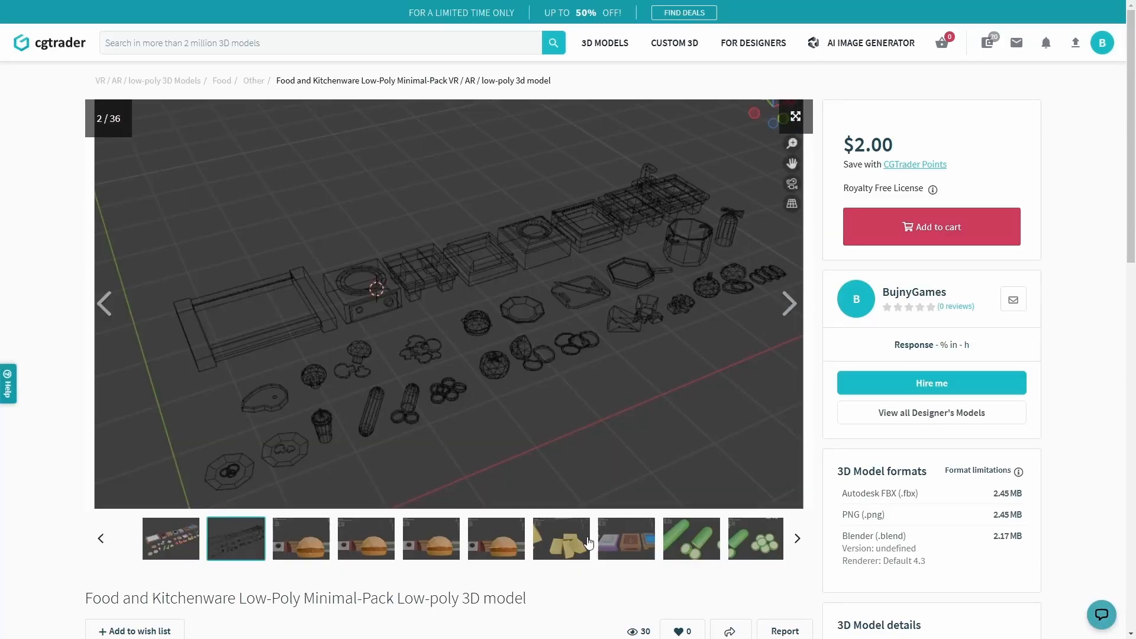
Browse the kitchenware pack's gallery previews up to the fire extinguisher image.
click(689, 537)
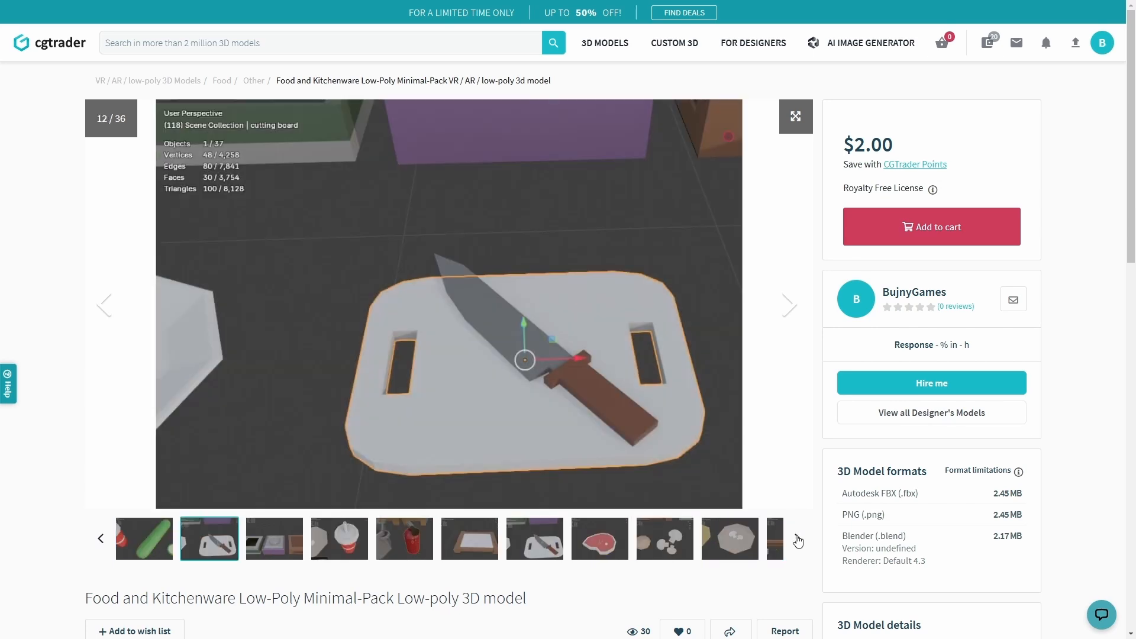
click(403, 538)
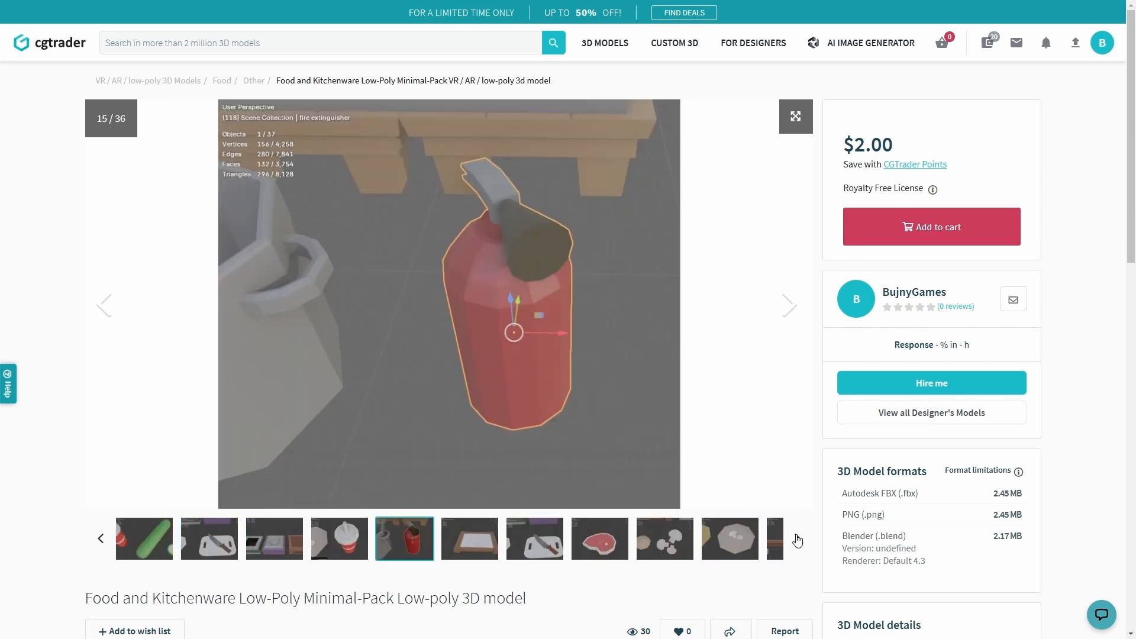
click(598, 538)
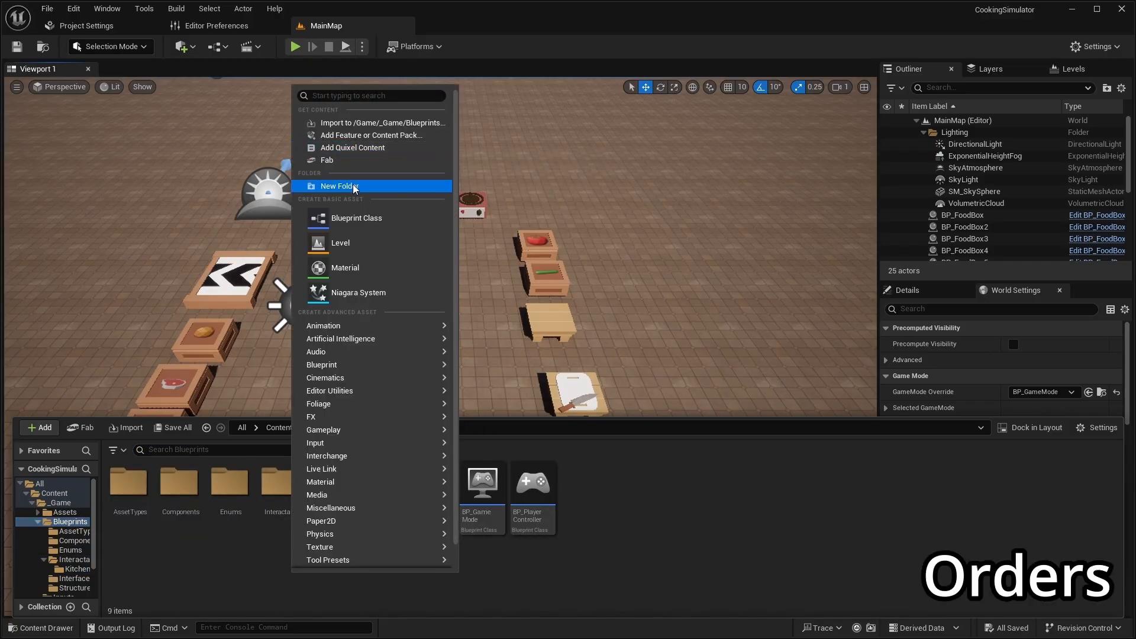
Create an Orders folder and a new Actor-based Blueprint class inside it.
click(340, 186)
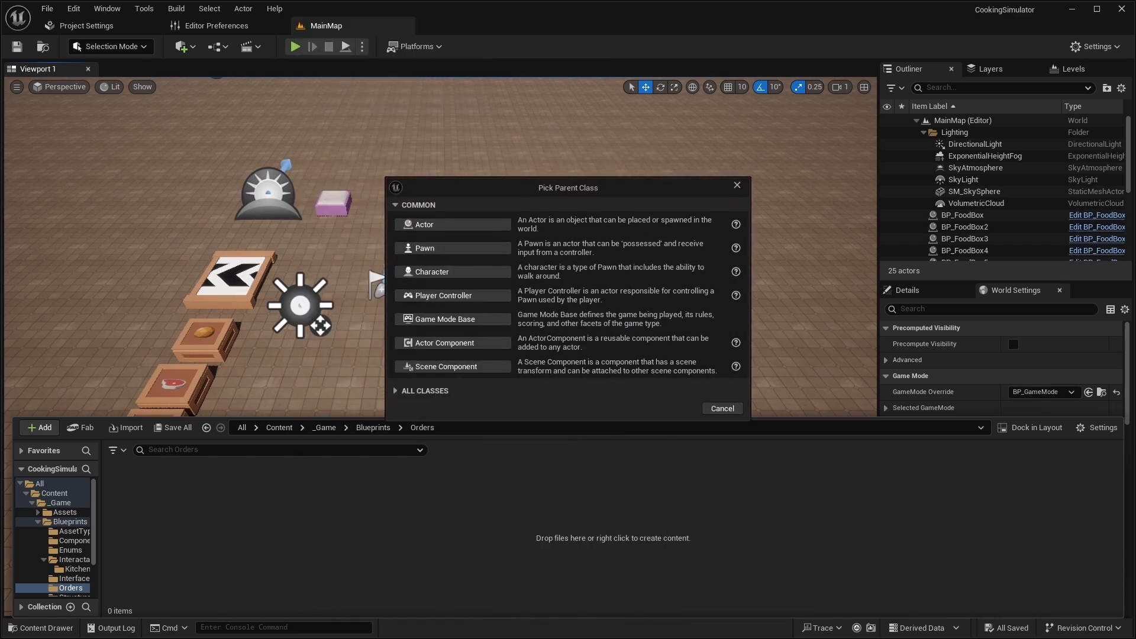
mouse_move(424, 224)
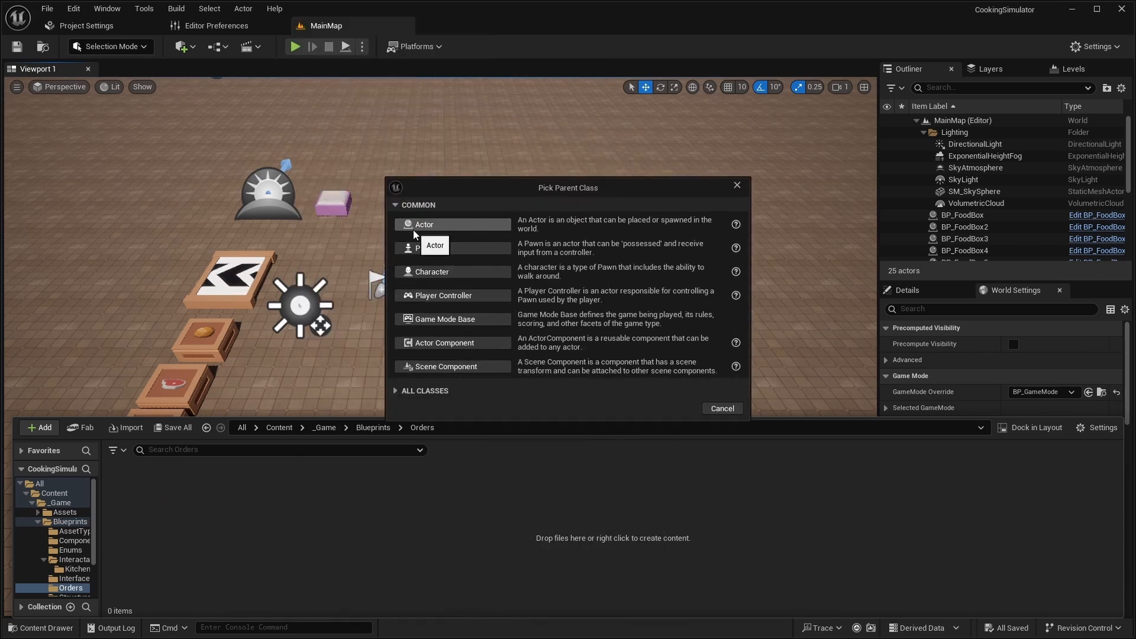
click(424, 224)
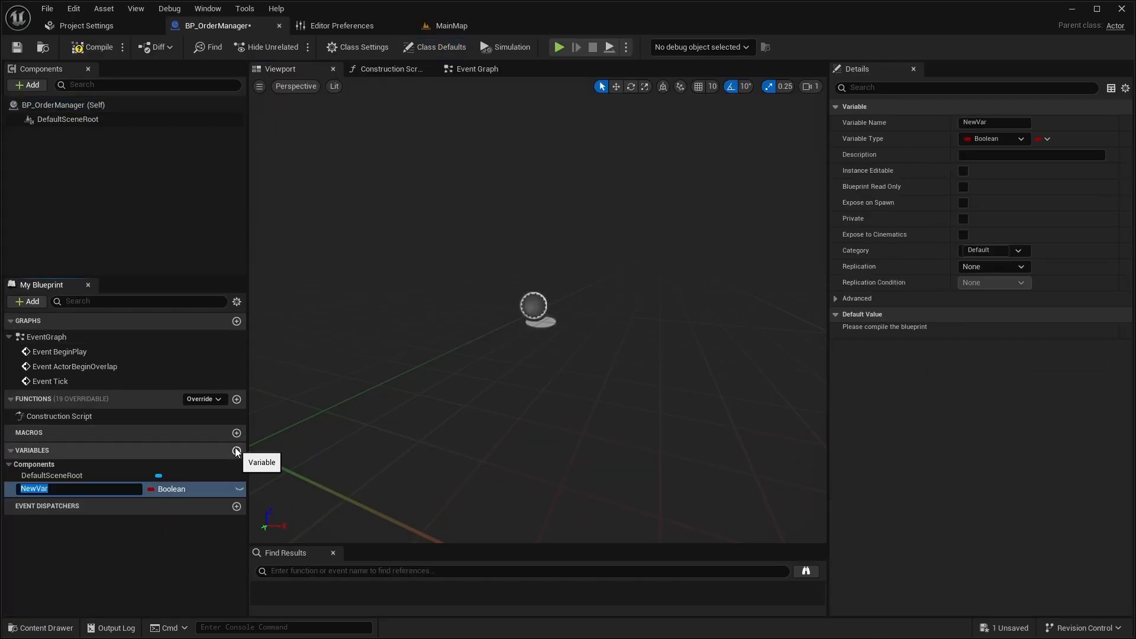
Add a Recipes variable typed as a DA_Recipe_BP object reference array.
text(Recipes)
text(BP)
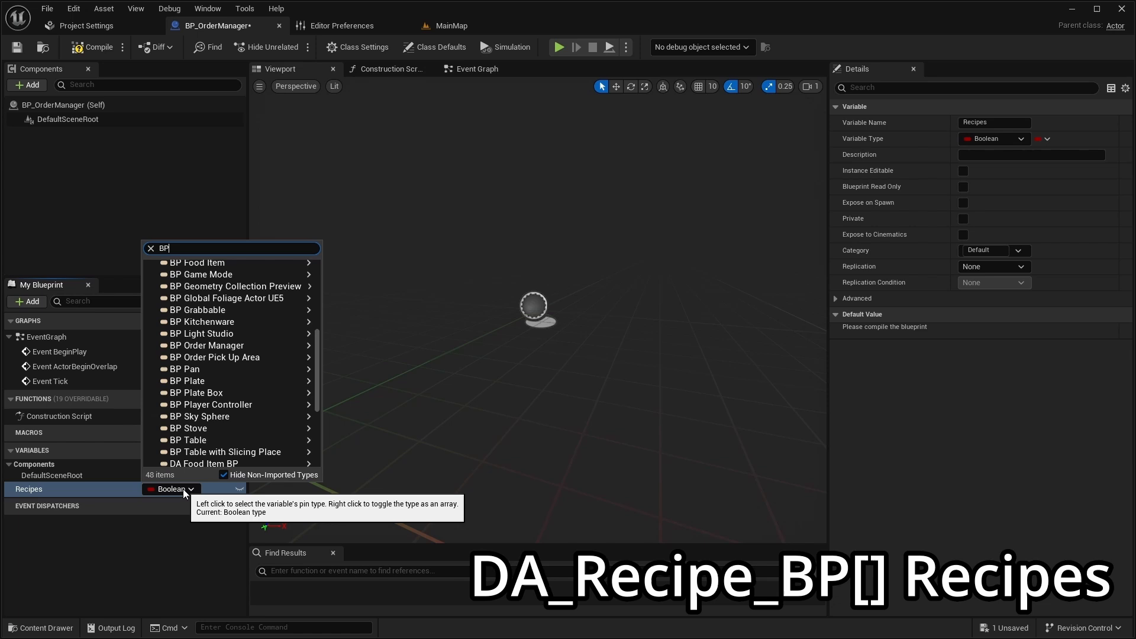
text(DA_RE)
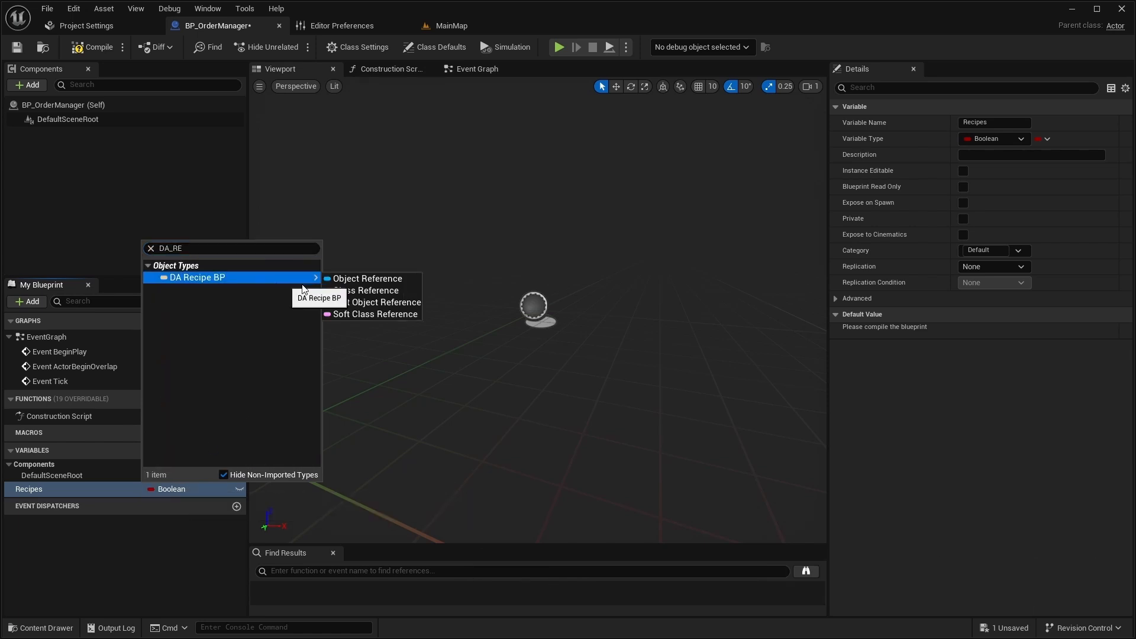
click(367, 278)
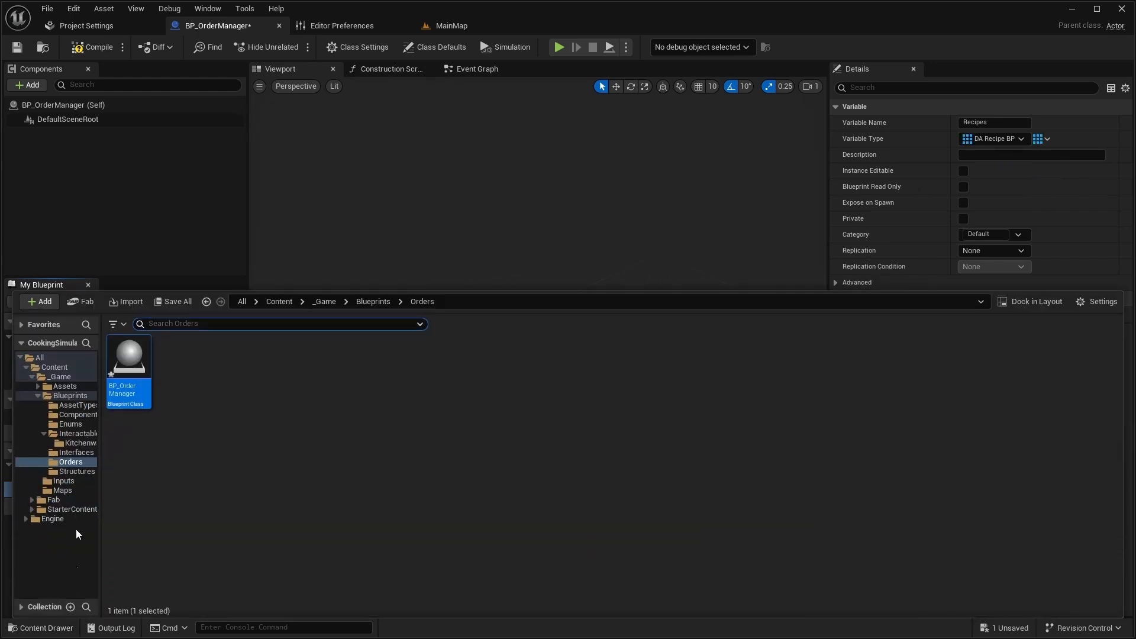
Default Recipes to the four recipe data assets from the Assets/Recipes folder.
click(64, 385)
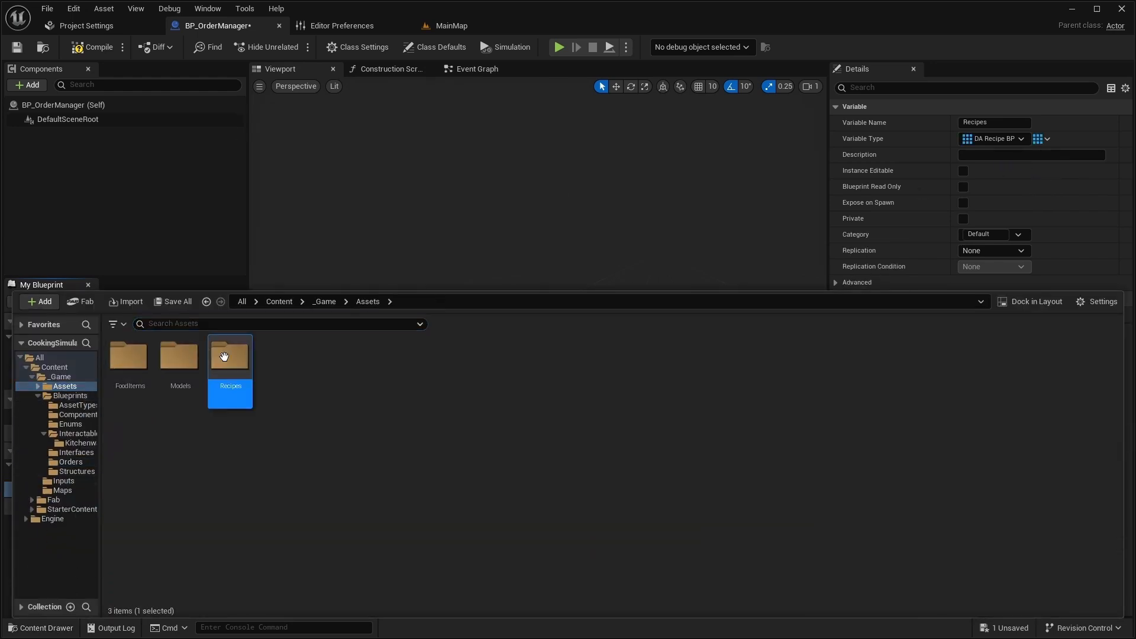
double_click(230, 356)
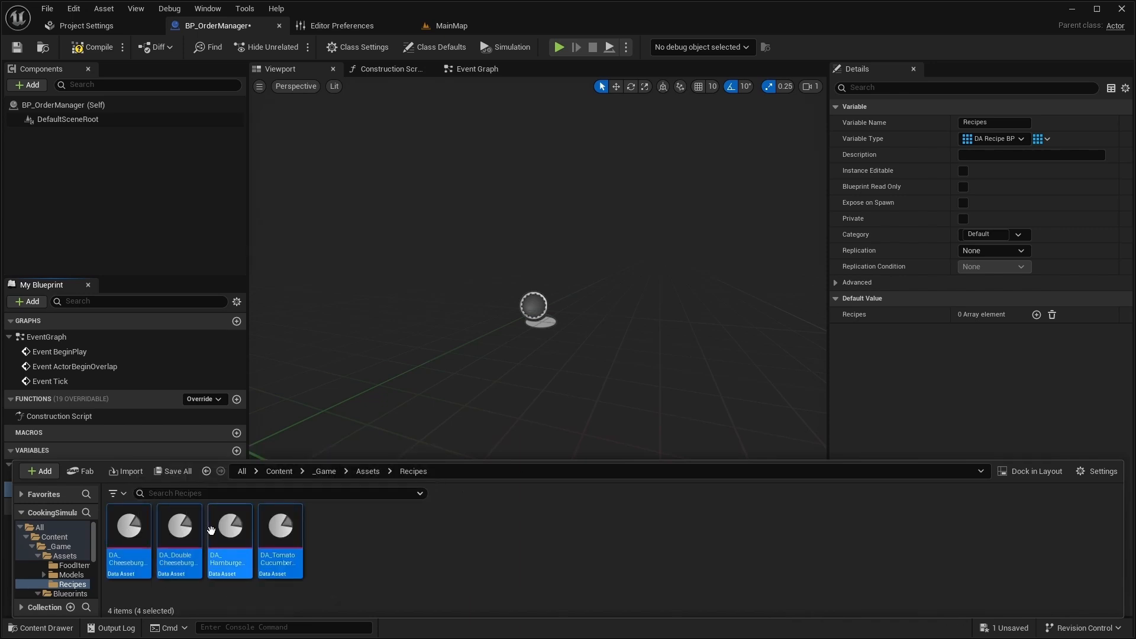
click(1035, 314)
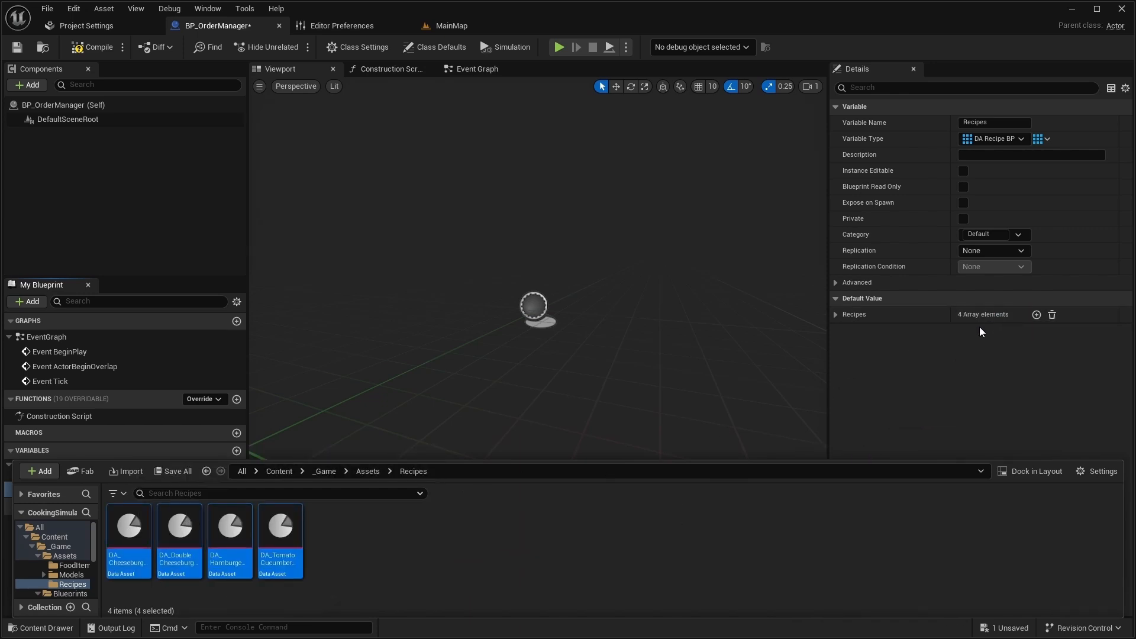
click(477, 68)
text(Se)
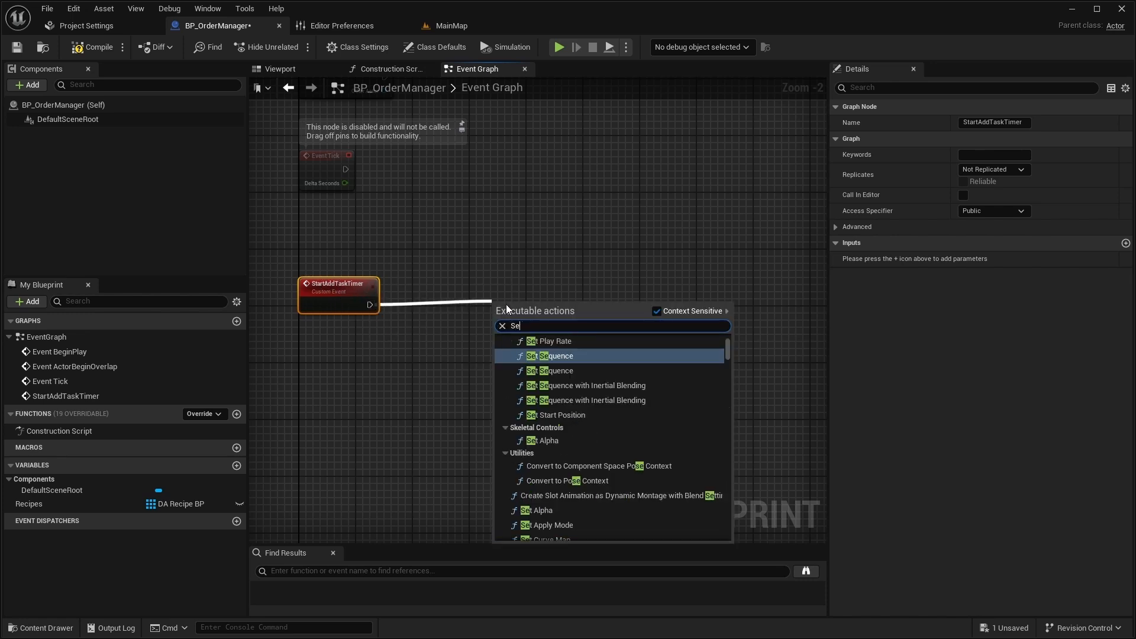
Wire StartAddTaskTimer to a looping Set Timer by Event firing AddTask, delay promoted to NextTaskDelay.
click(550, 356)
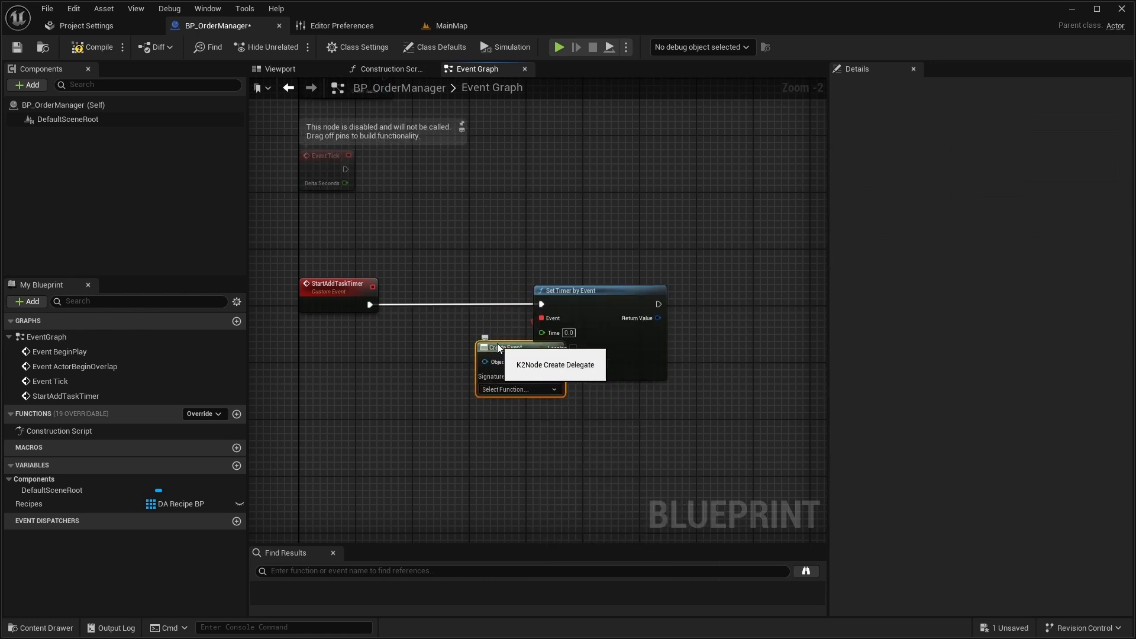
click(518, 375)
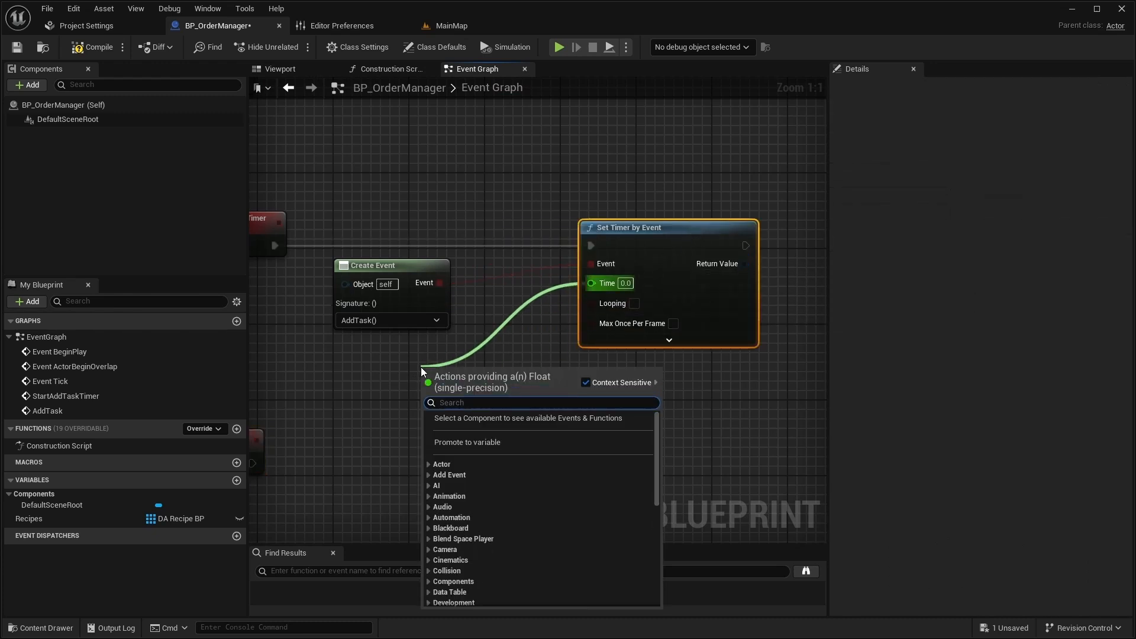
click(466, 441)
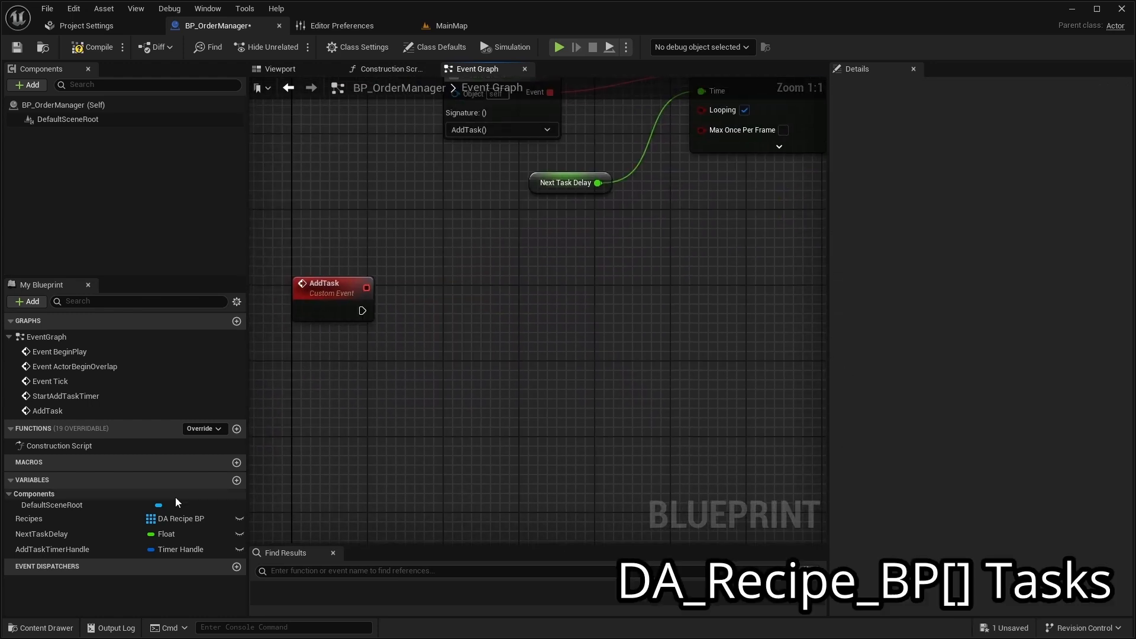
Add a Tasks array of DA_Recipe_BP and save the blueprint.
click(237, 482)
text(Tasks)
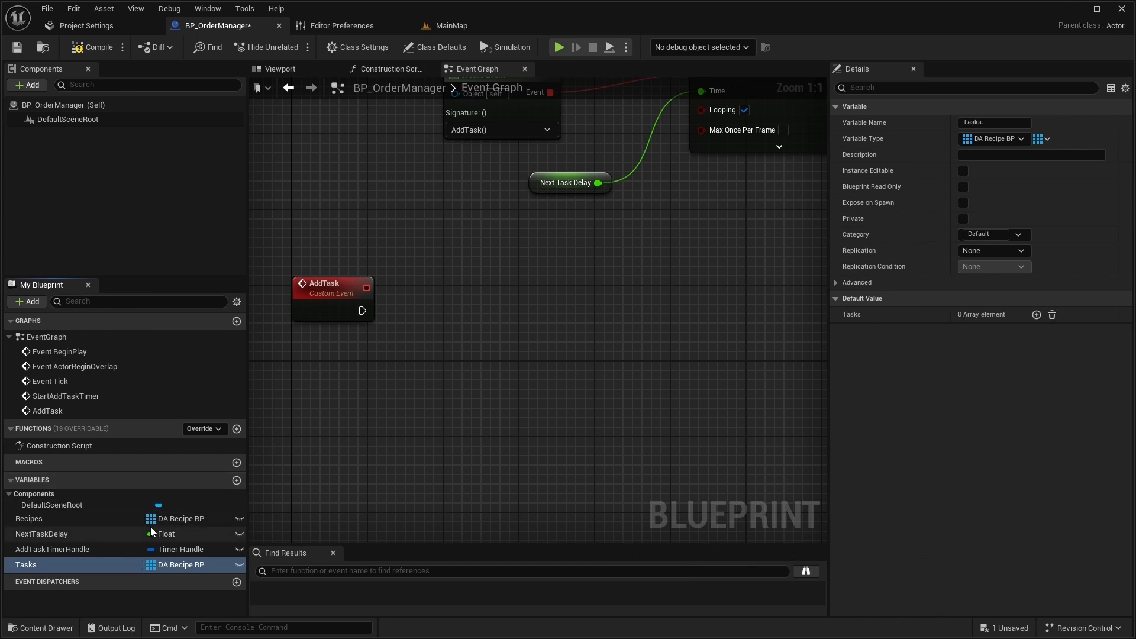
click(98, 47)
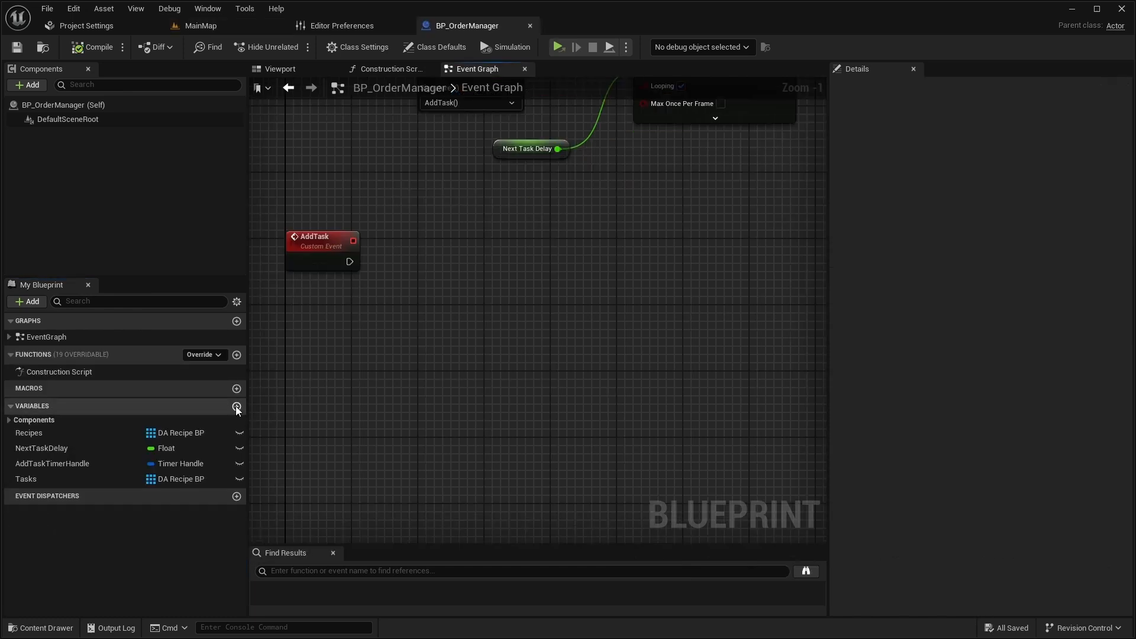
Add an integer MaxTasksAmount variable and get the Tasks length in the graph.
click(237, 406)
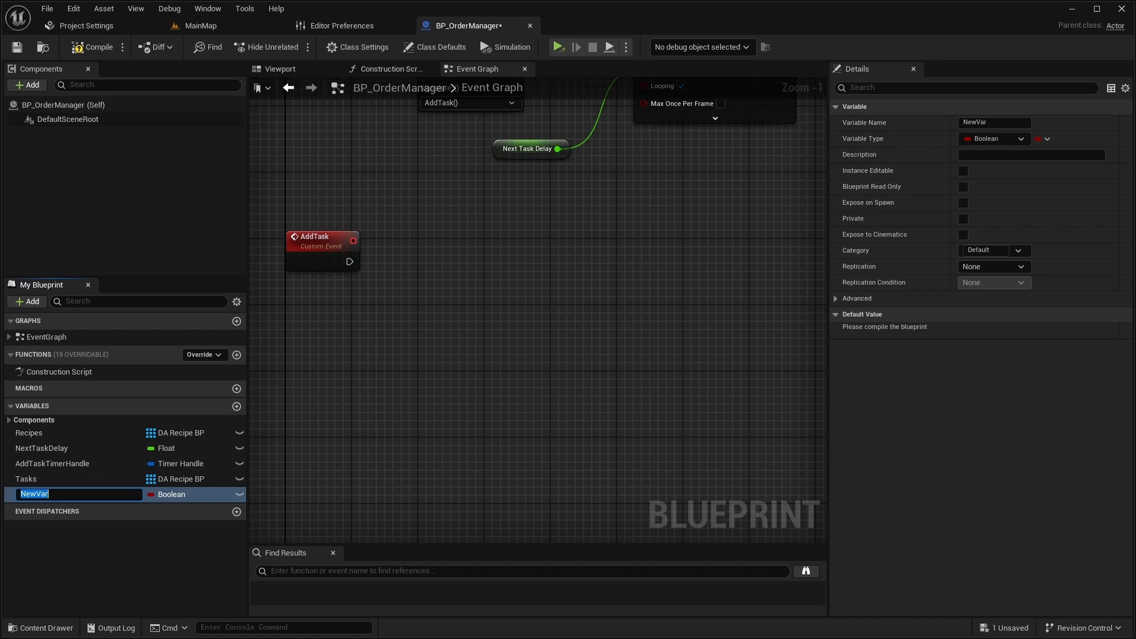
text(MaxTasksAmount)
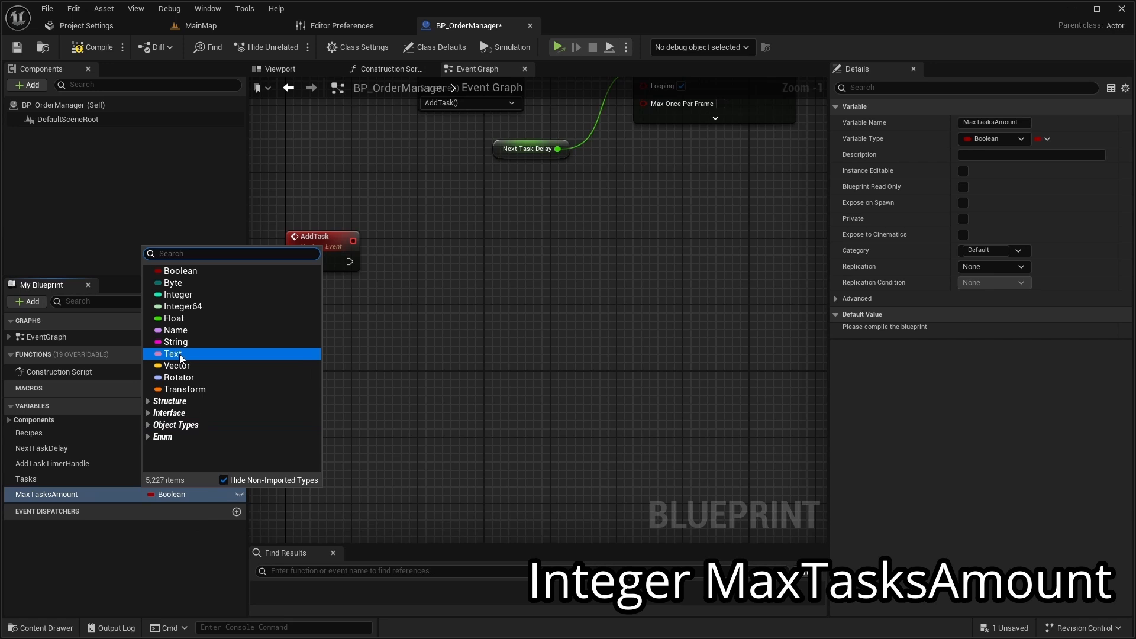
click(177, 295)
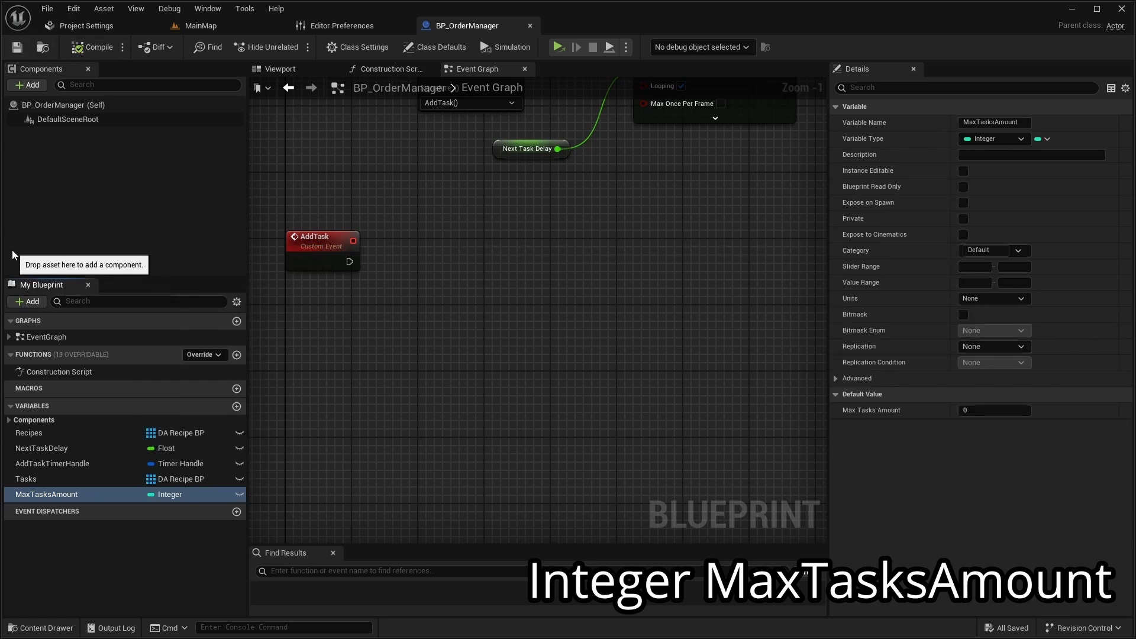
mouse_move(937, 427)
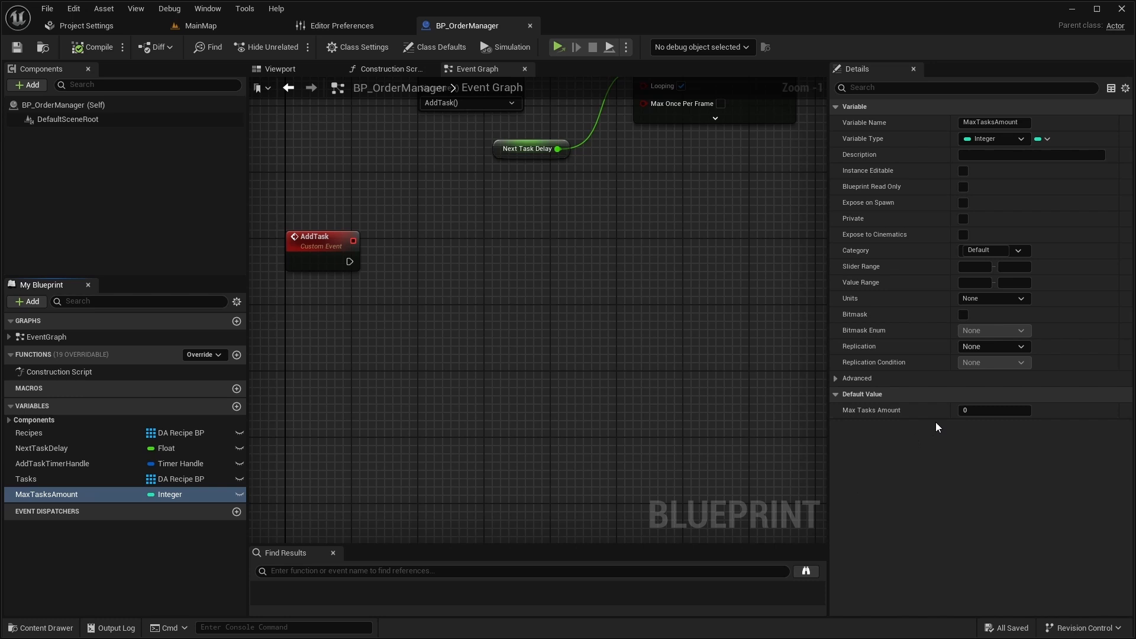
click(994, 410)
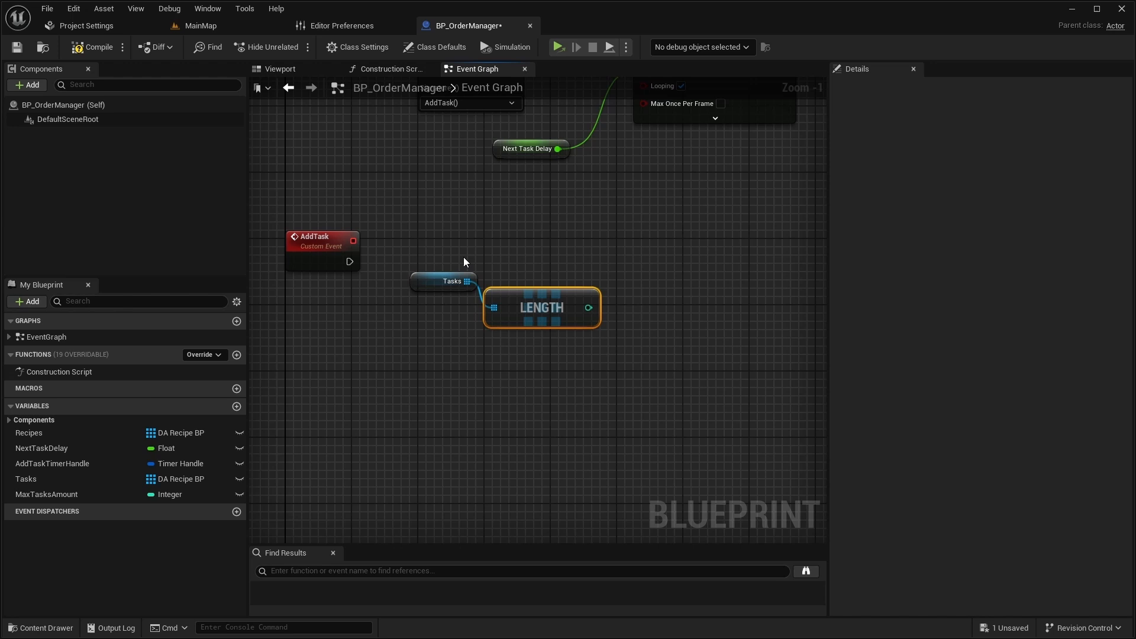
mouse_move(575, 298)
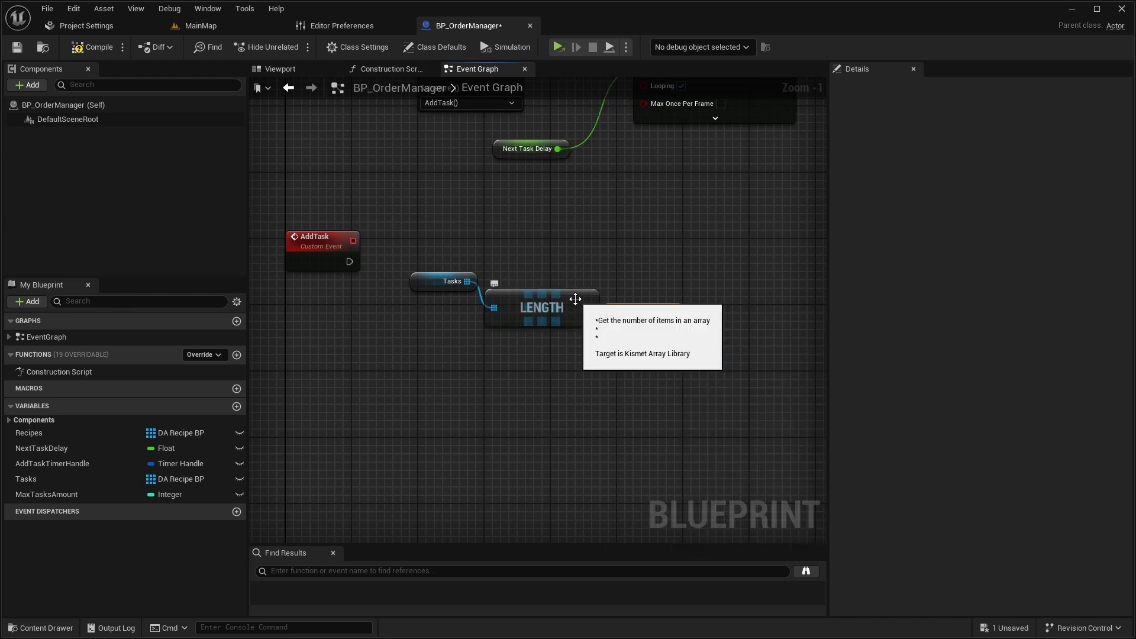
Branch on Tasks length equaling MaxTasksAmount and clear the add-task timer when true.
click(46, 494)
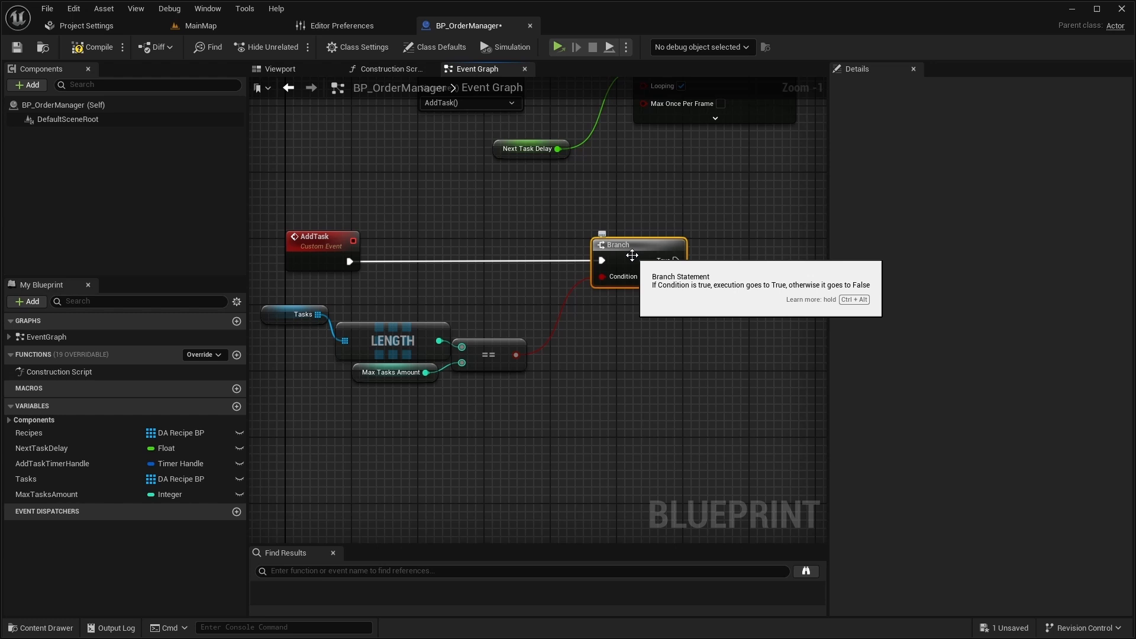
click(52, 462)
text(Cl)
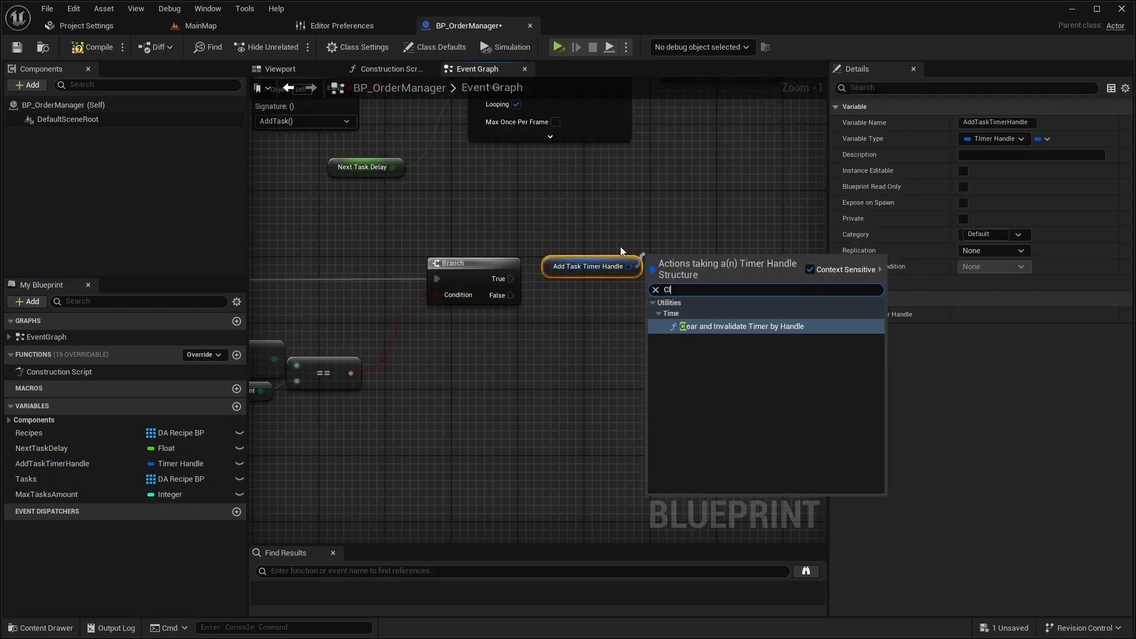
click(741, 327)
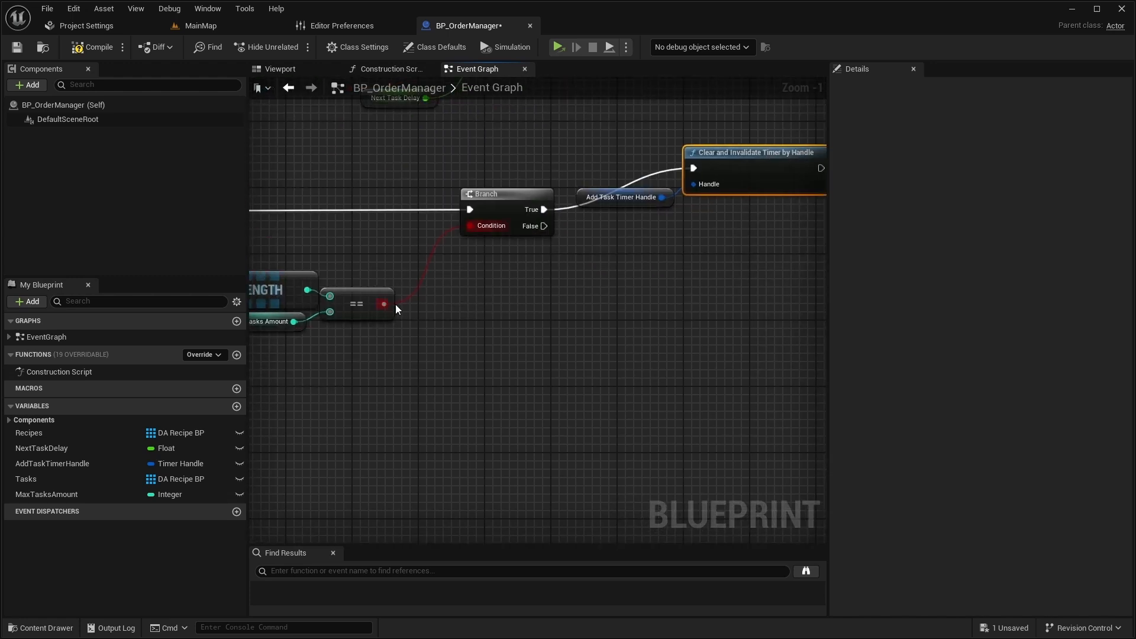
Add a random recipe from Recipes onto the Tasks array.
click(28, 433)
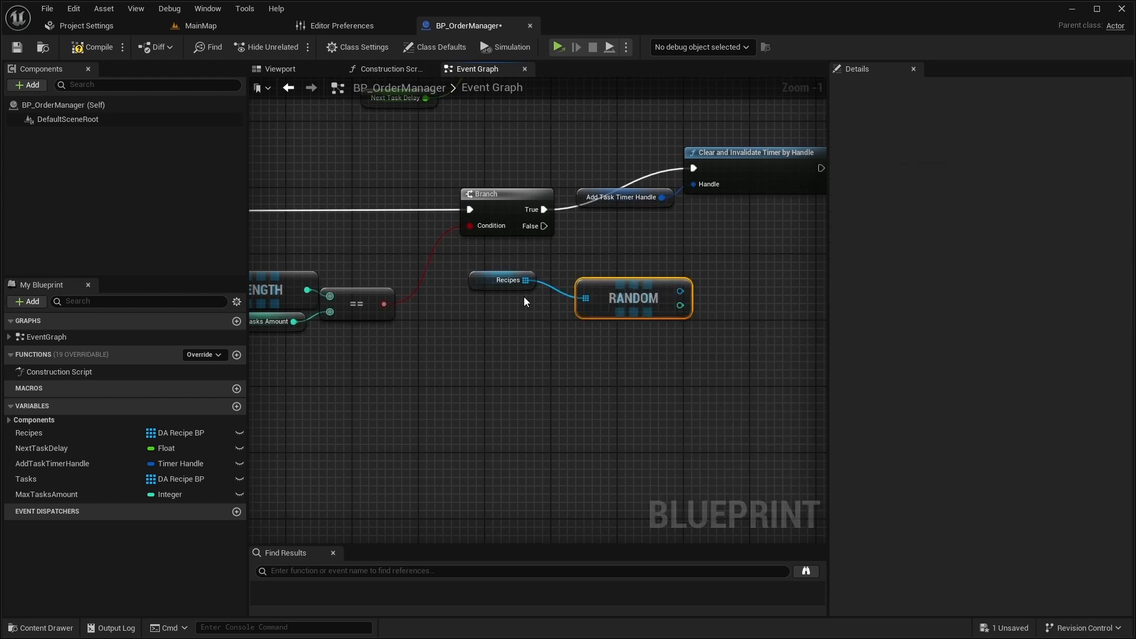
click(25, 478)
text(Add)
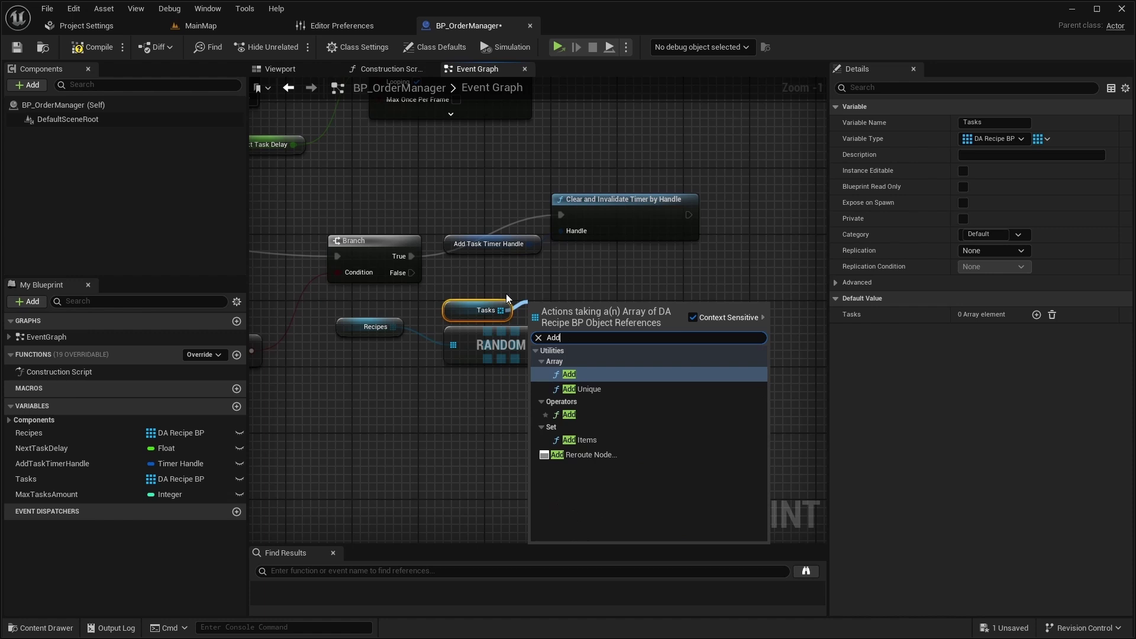
click(569, 374)
text(Custom)
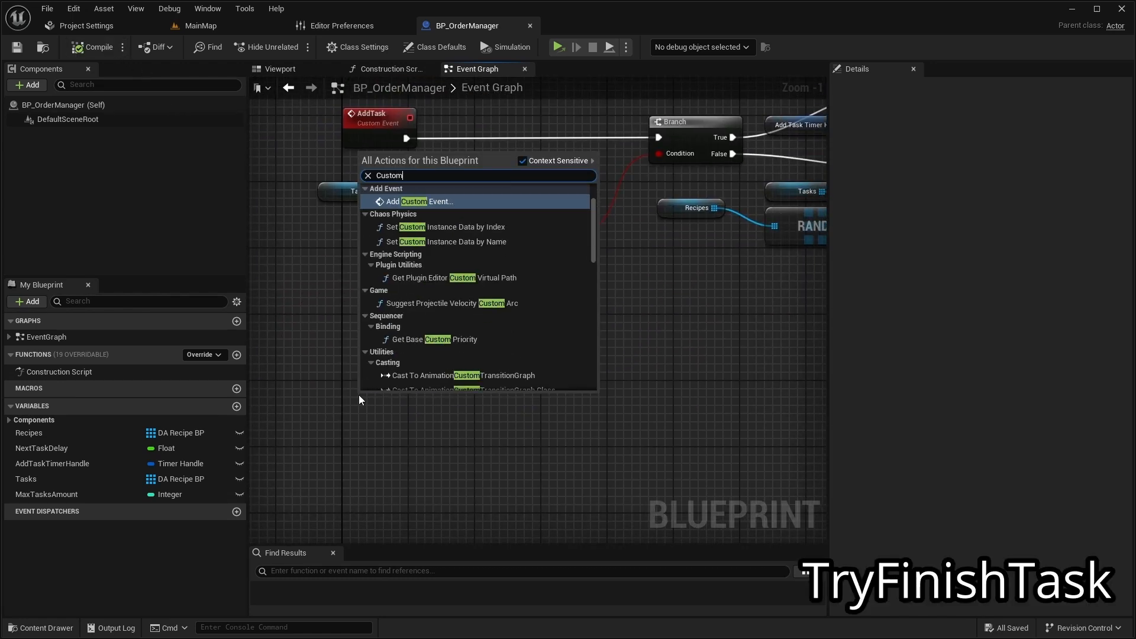
Create TryFinishTask custom event with an Ingredients map input valued by BPS Recipe Ingridient structures.
click(420, 201)
text(TryFinishTask)
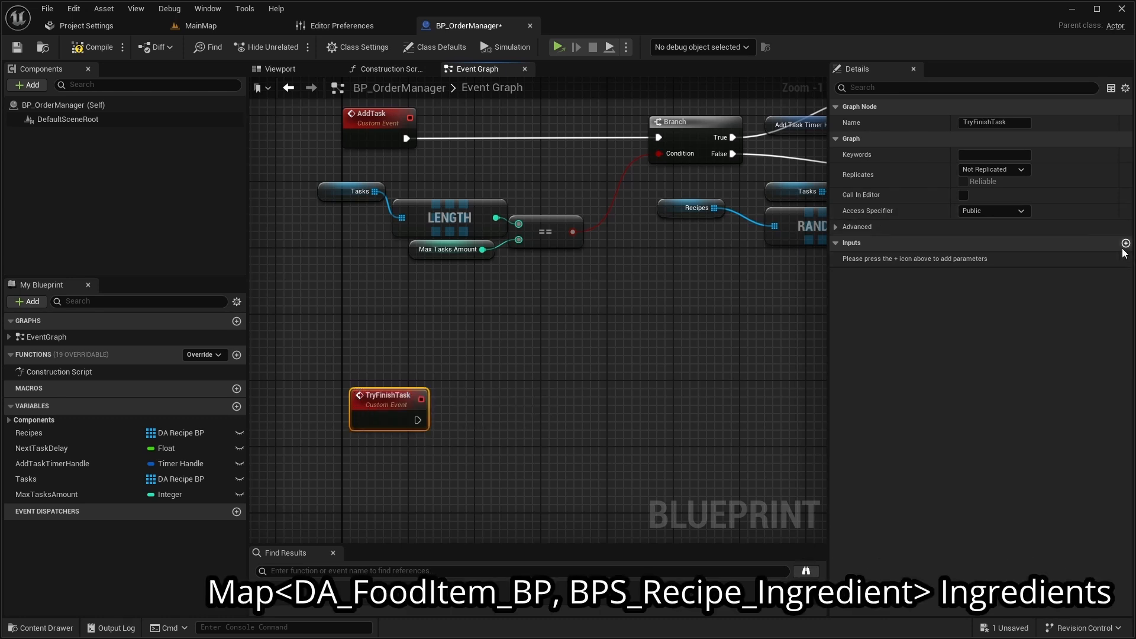
click(1125, 242)
text(Ingredients)
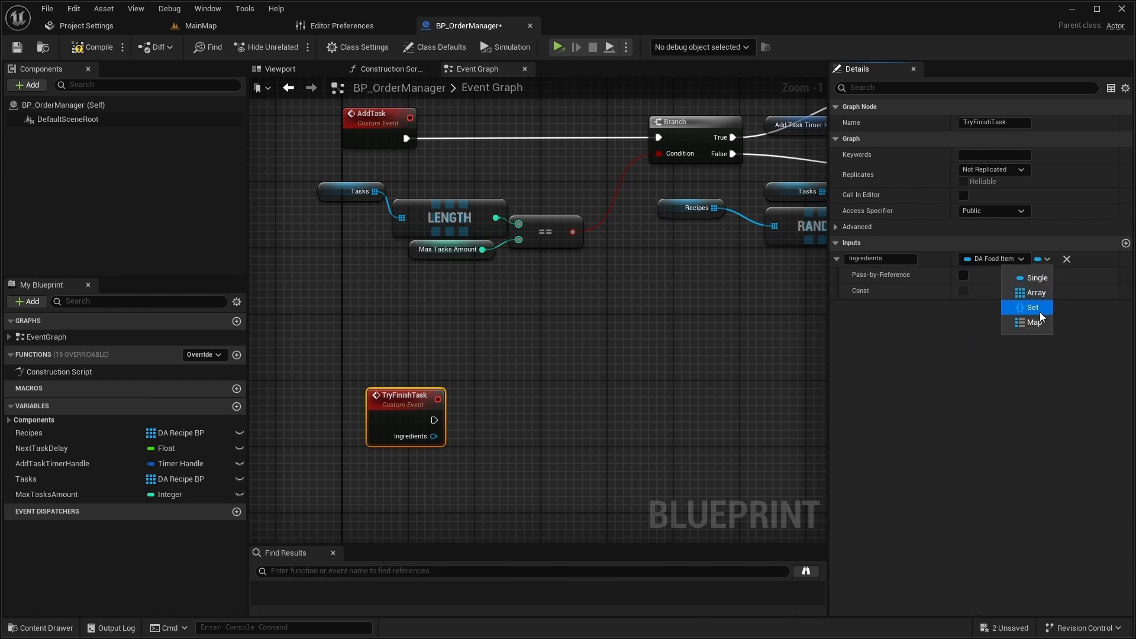
click(1035, 322)
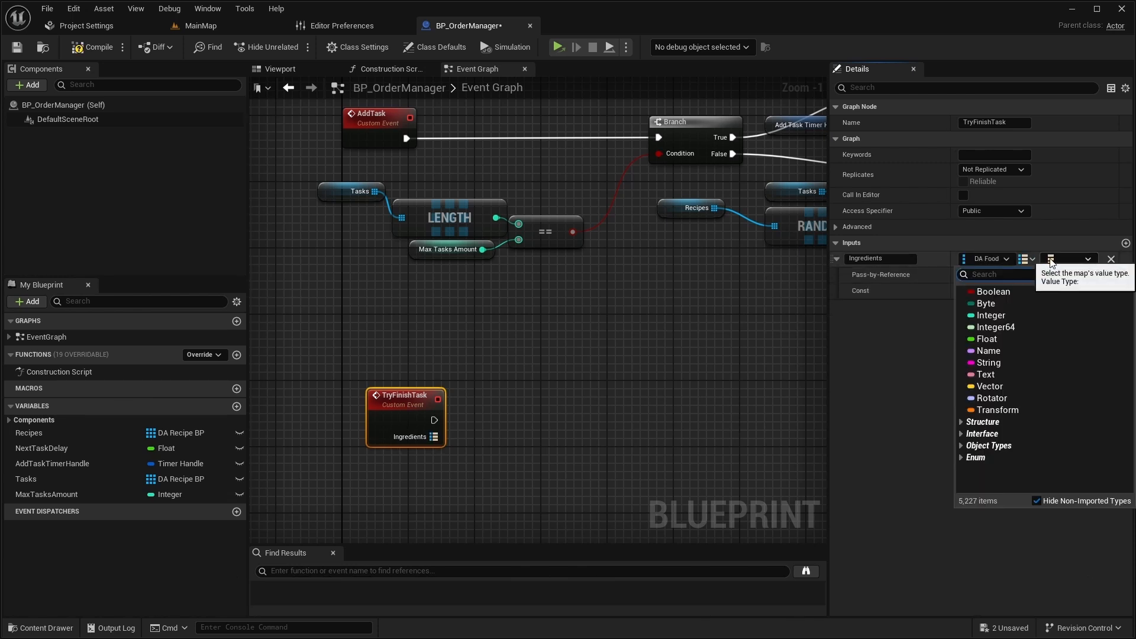
text(BPS)
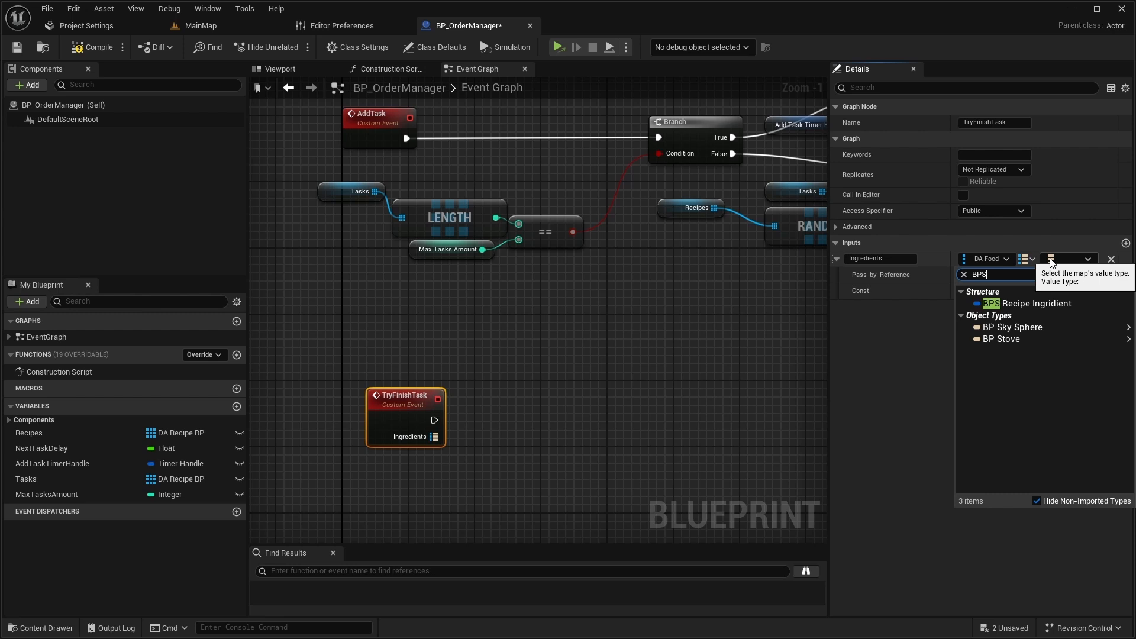
click(1031, 303)
text(B)
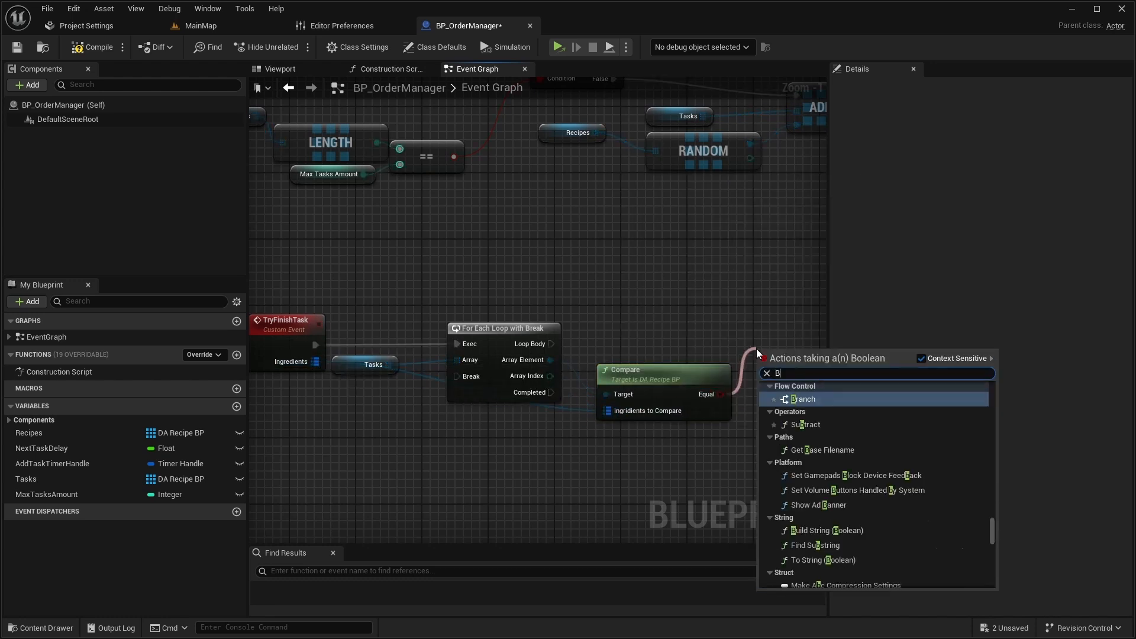
Branch on the Compare node's Equal result for each task in the loop.
click(802, 398)
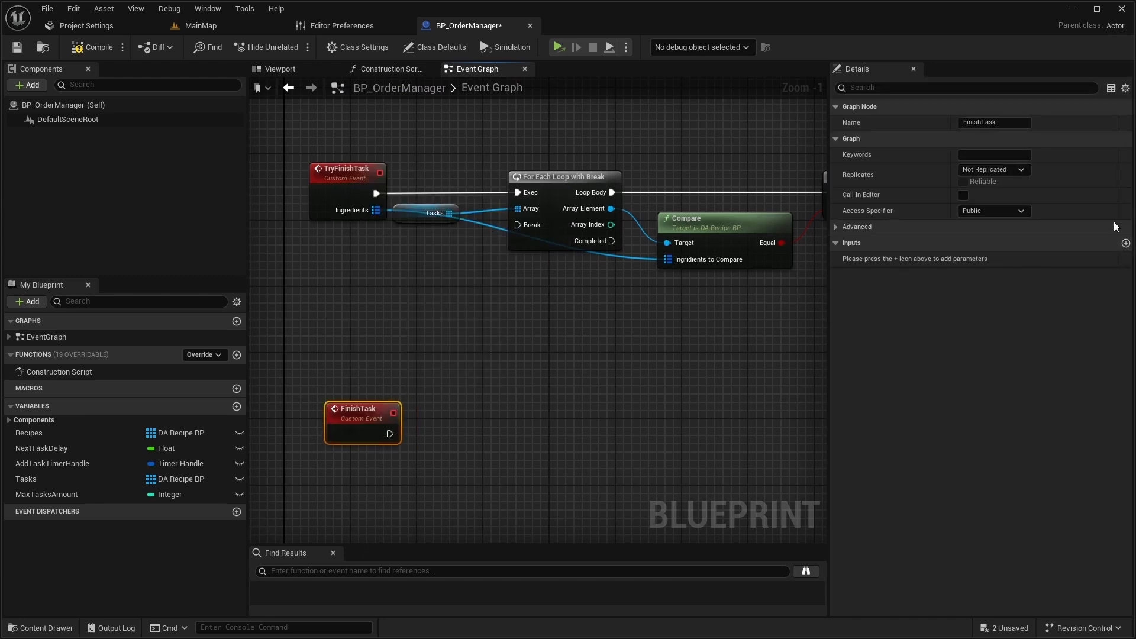
Give FinishTask an integer FinishedTaskIndex input and call it from the matching branch.
click(1124, 242)
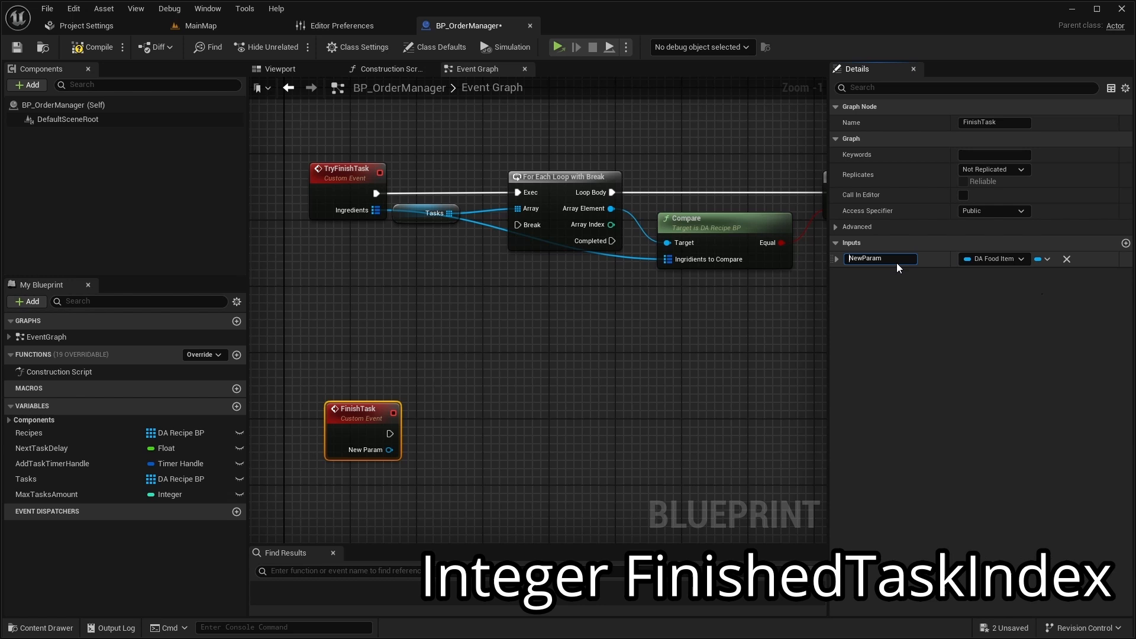
text(FinishedTaskIndex)
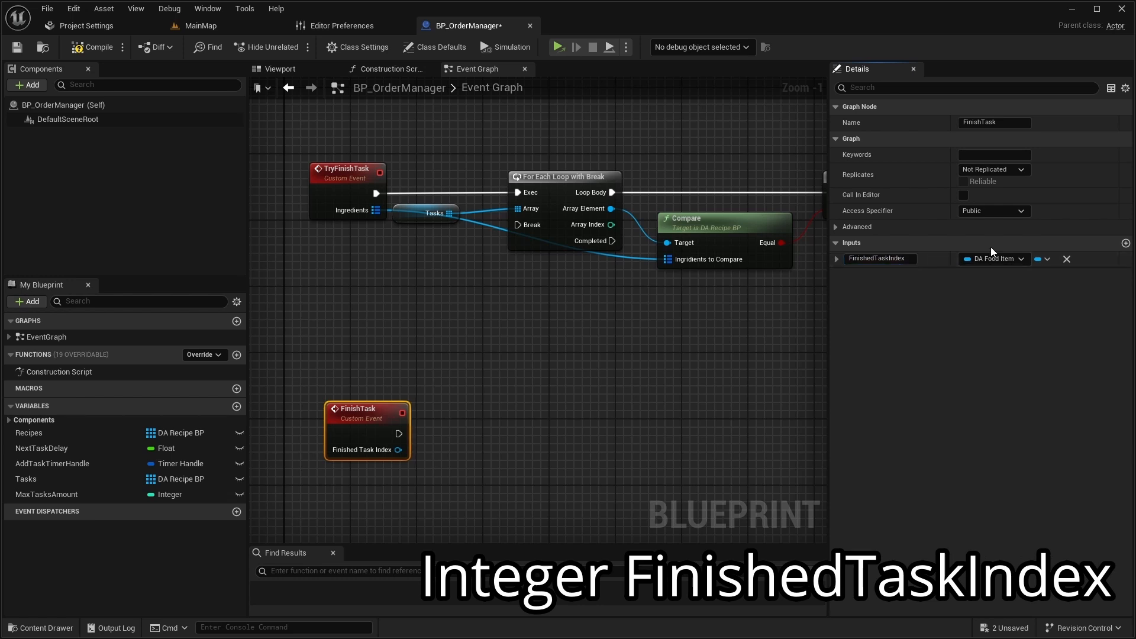
click(996, 259)
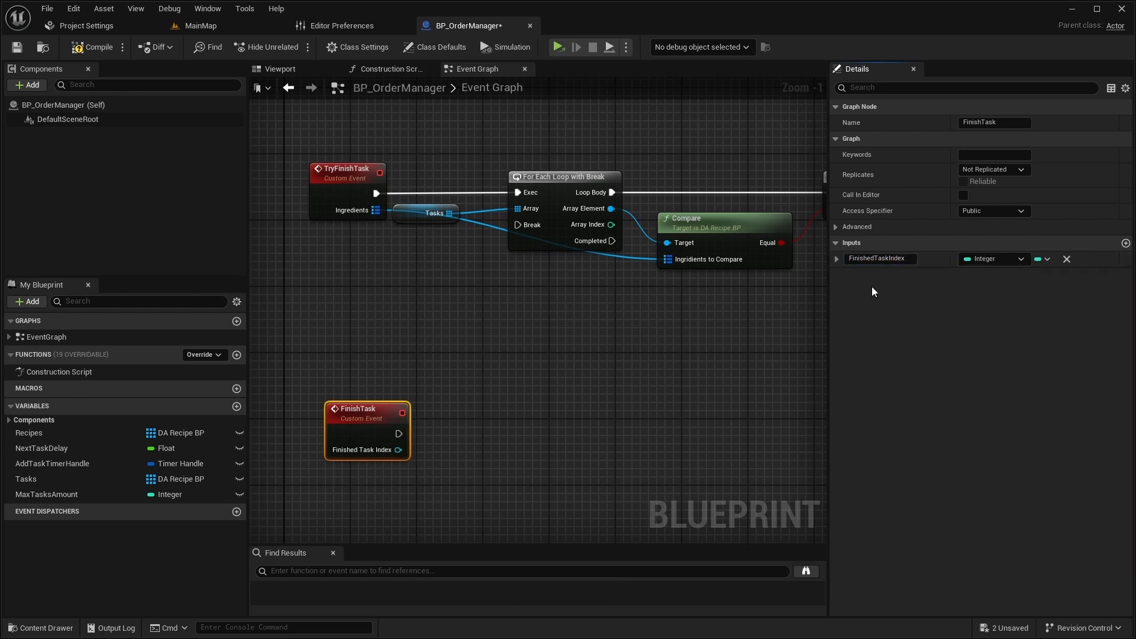
click(92, 46)
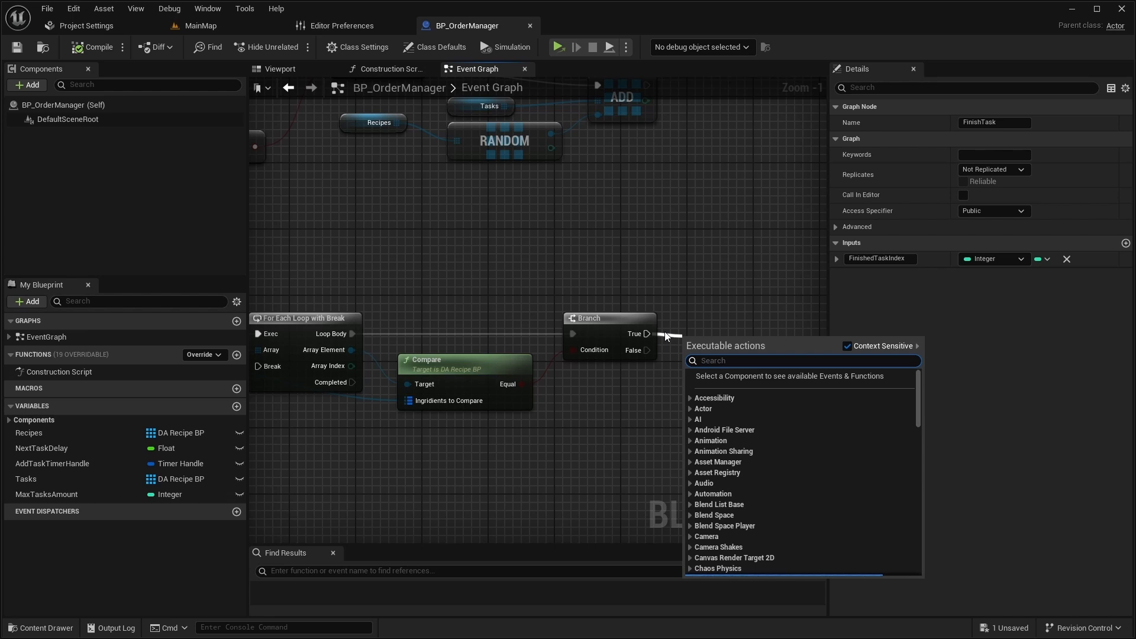
text(Finish)
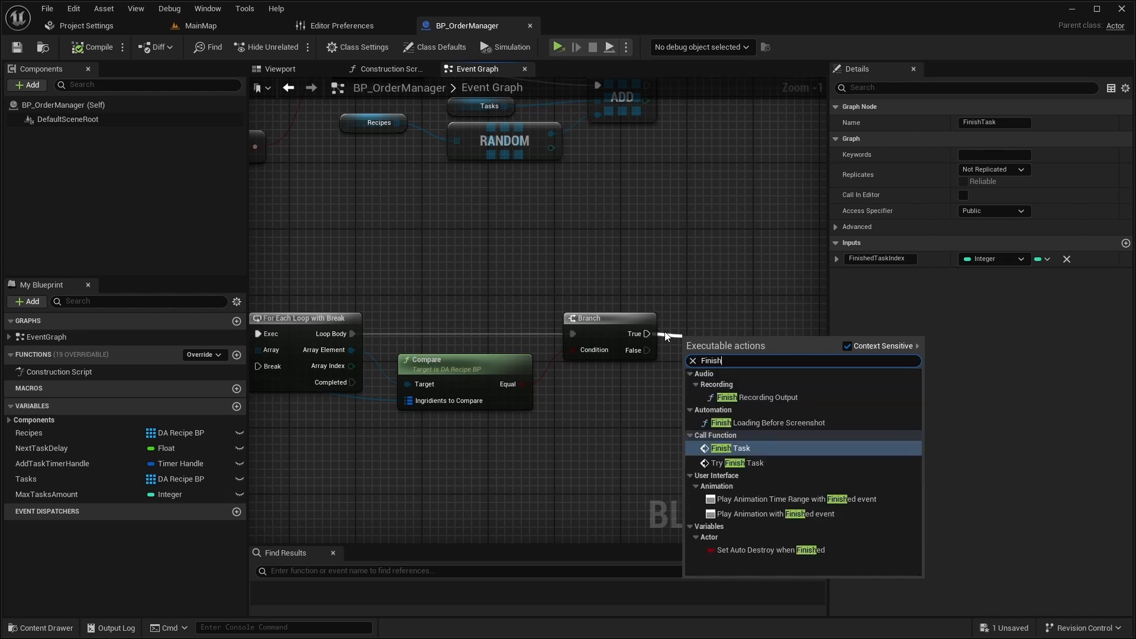
click(732, 447)
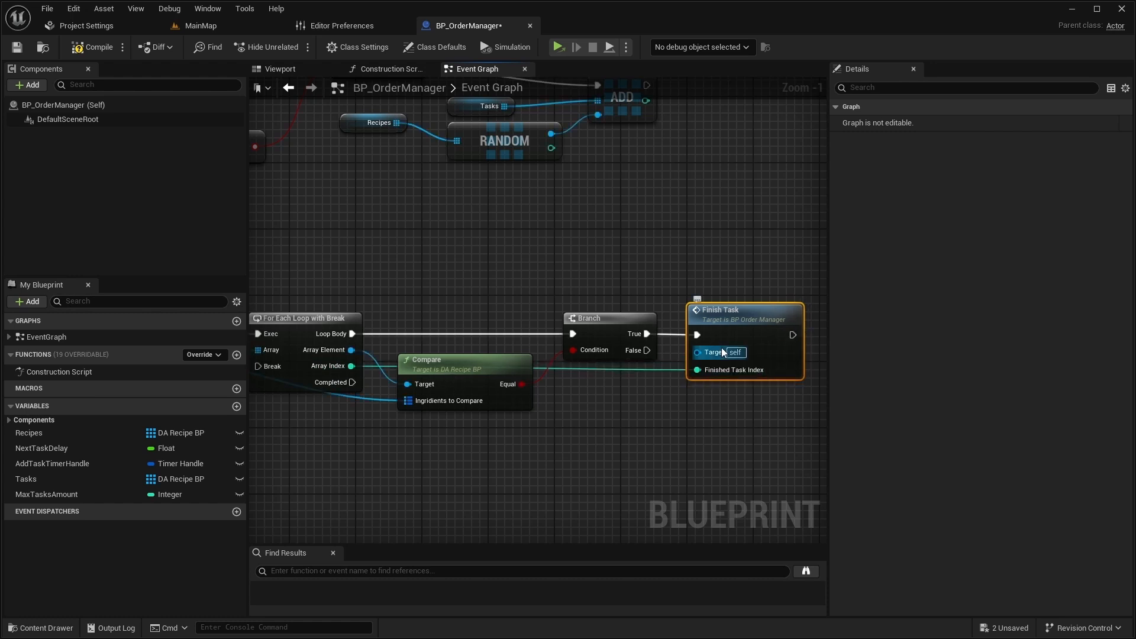
scroll(down, 3)
text(seq)
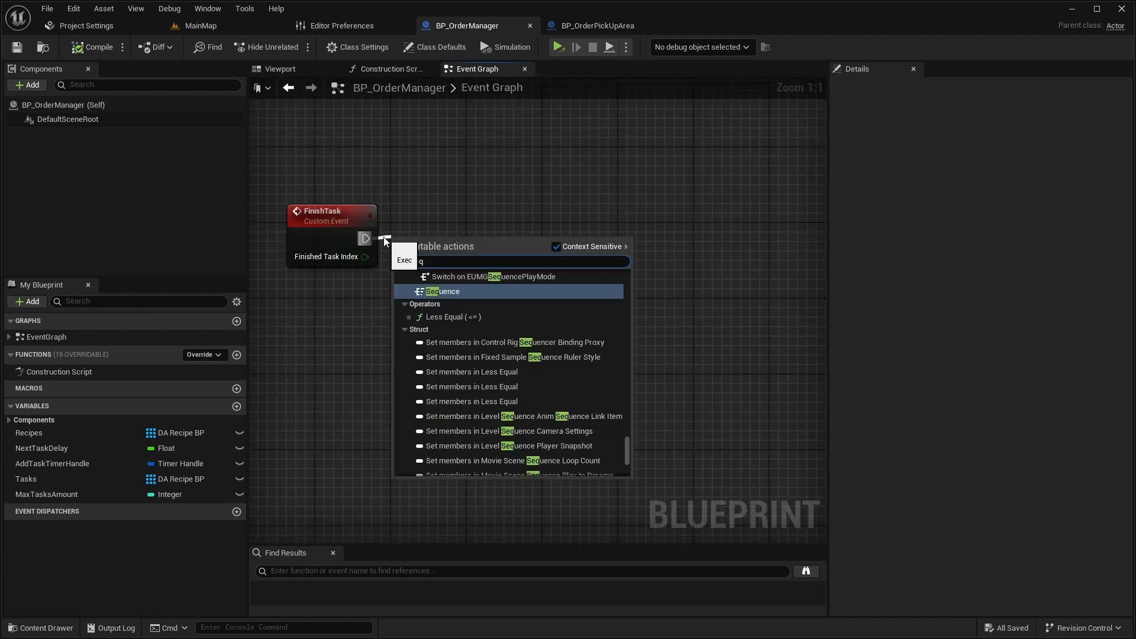
Sequence FinishTask to print the finished recipe's name, remove it from Tasks, restart the timer if invalid, and compile.
click(441, 291)
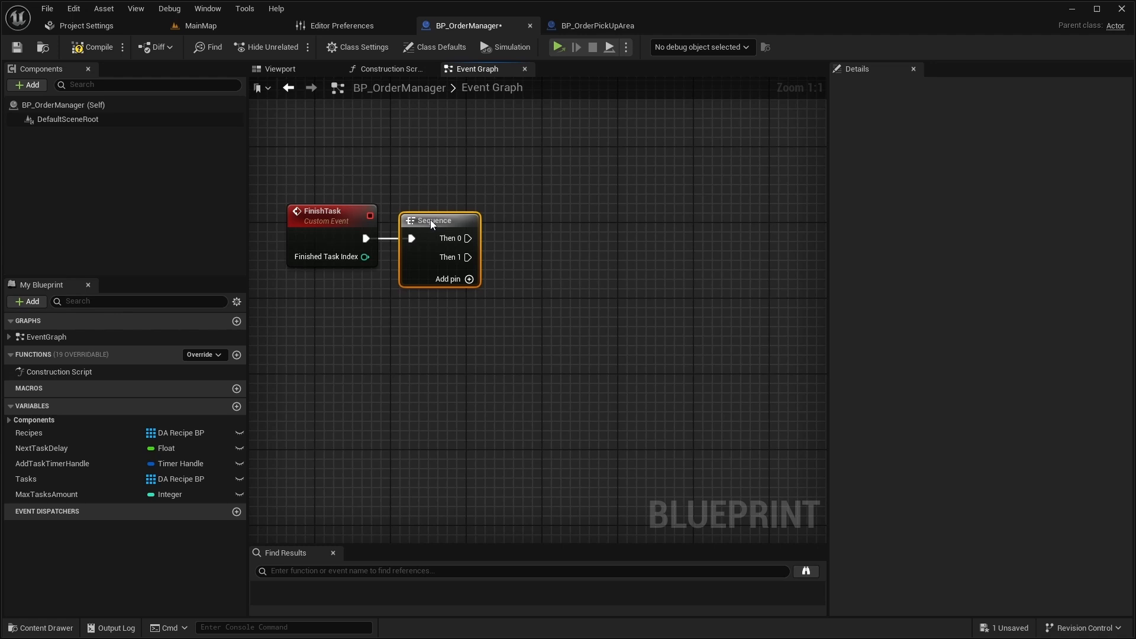
mouse_move(517, 247)
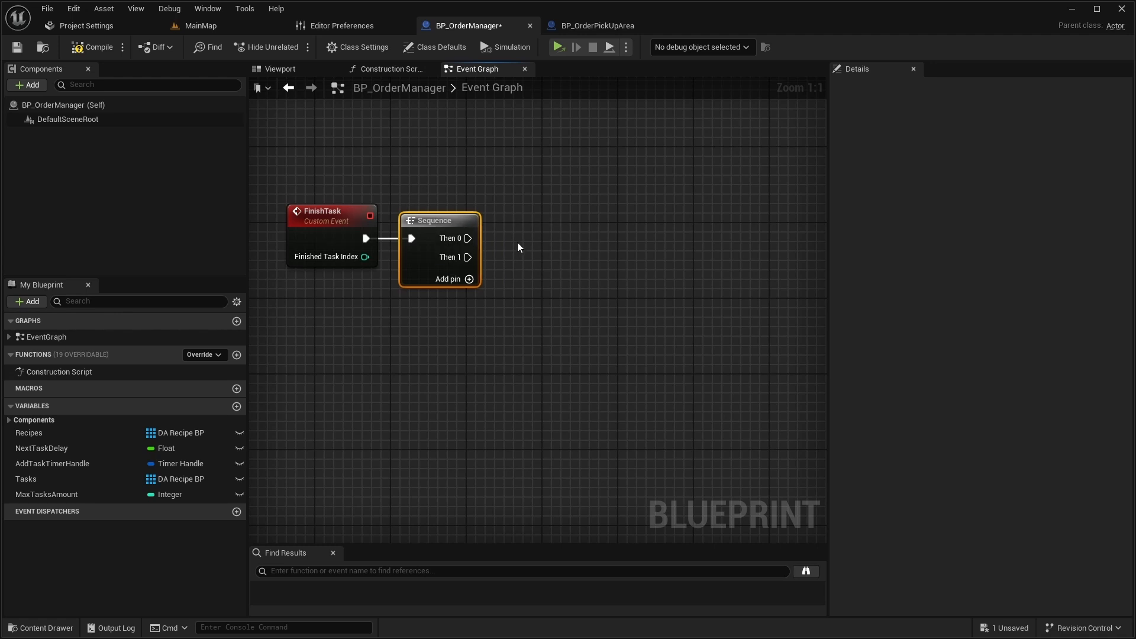
mouse_move(82, 478)
text(Get)
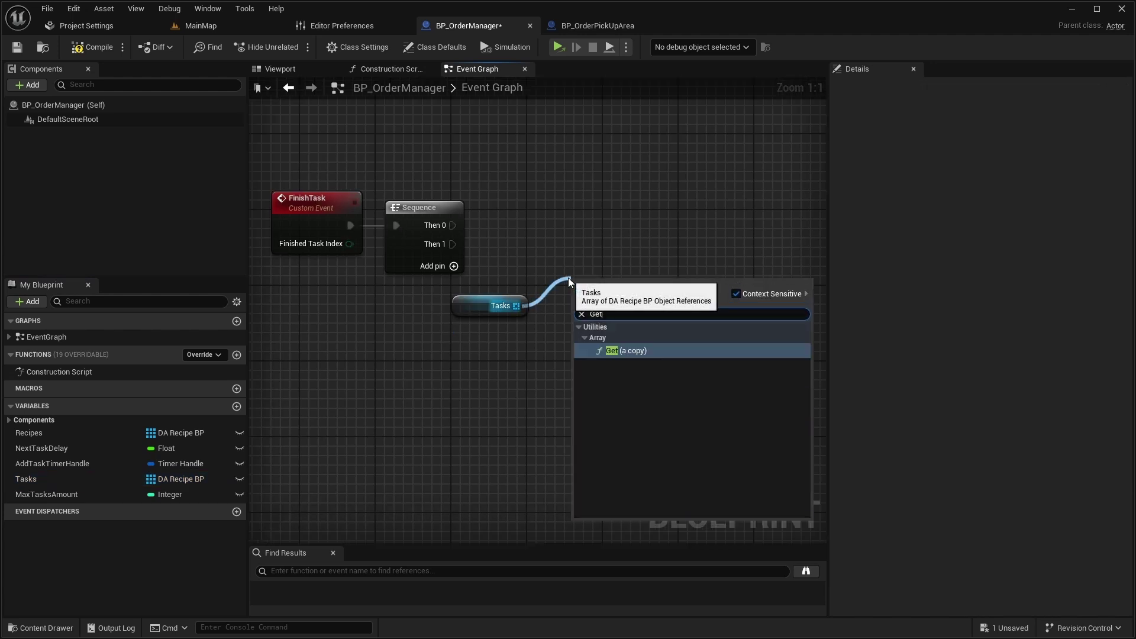
click(626, 350)
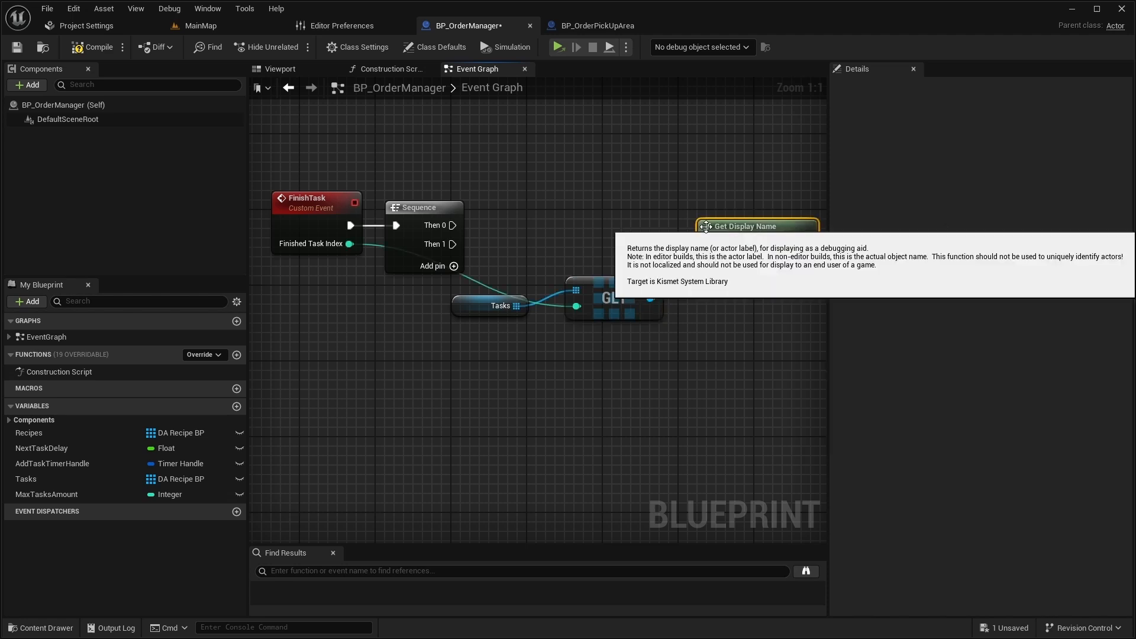
click(488, 296)
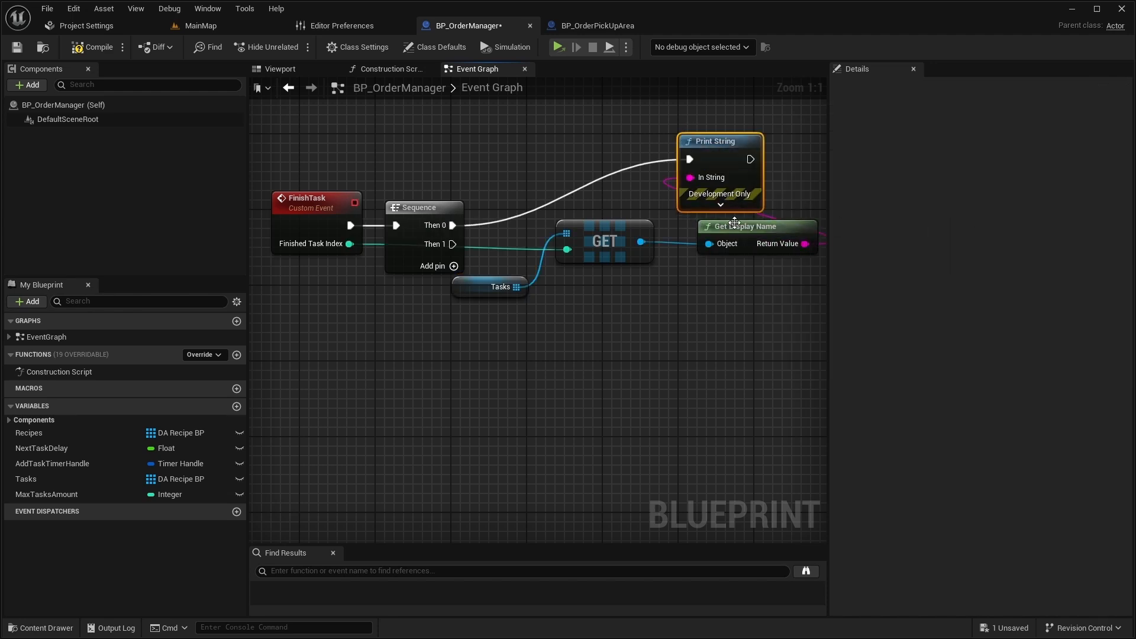
click(26, 478)
text(Remo)
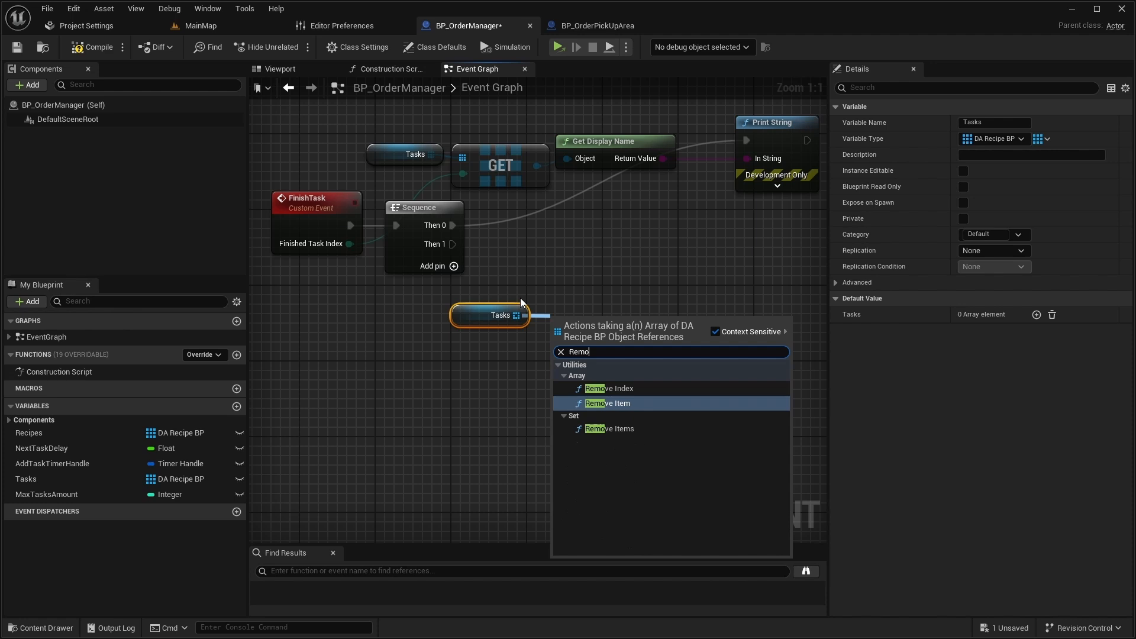
click(608, 388)
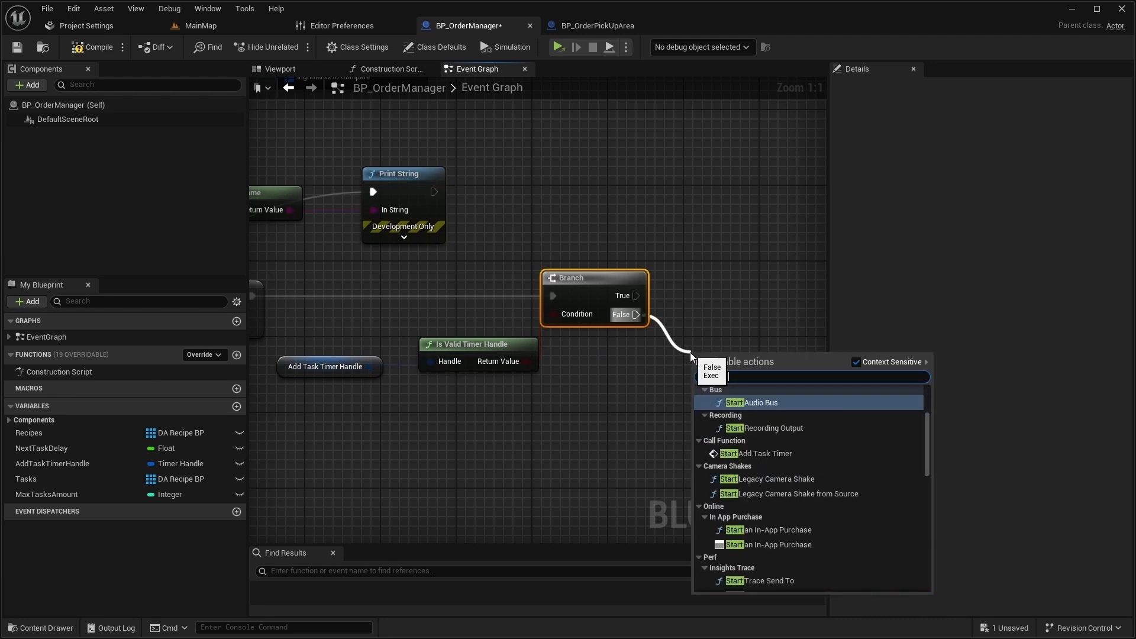
click(758, 453)
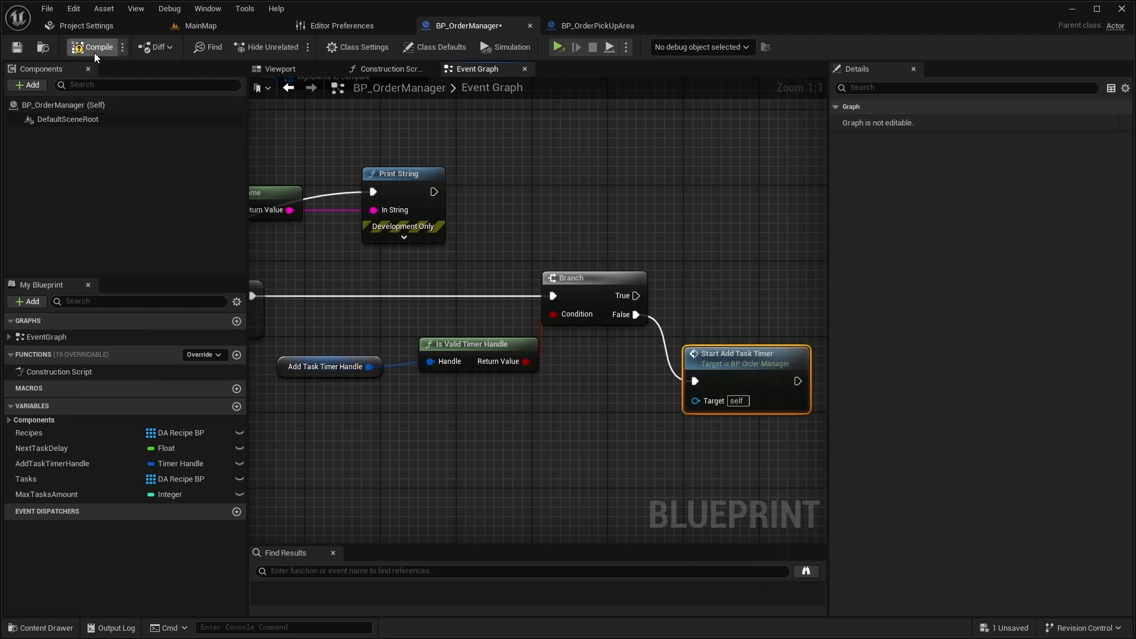
click(92, 46)
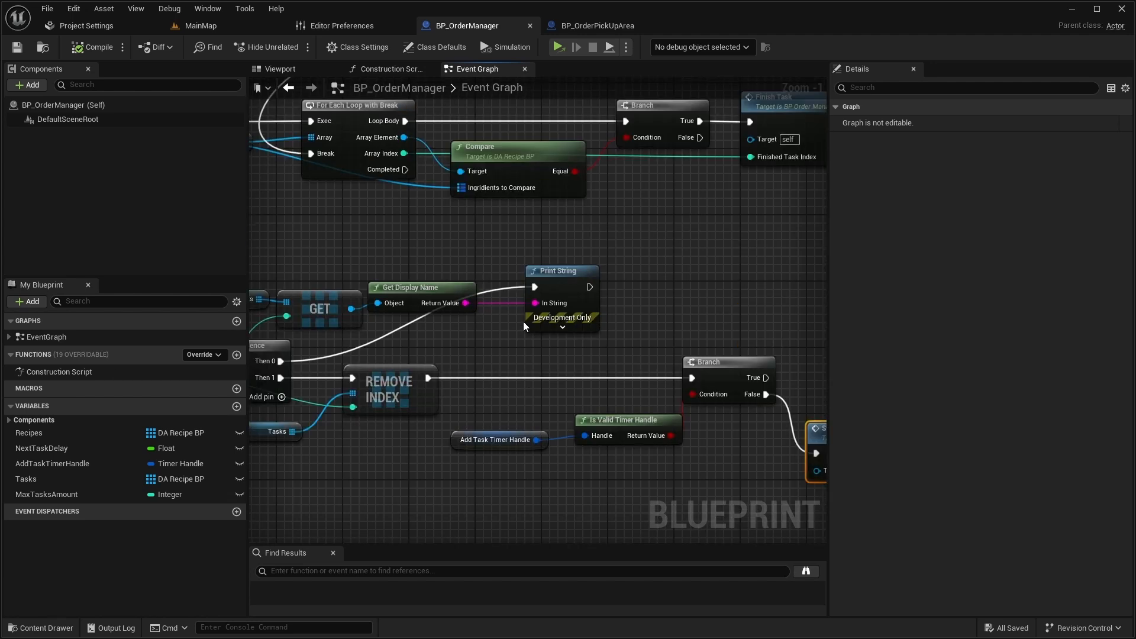
Have BeginPlay call AddTask then StartAddTaskTimer, check MaxTasksAmount's default, and compile.
scroll(down, 3)
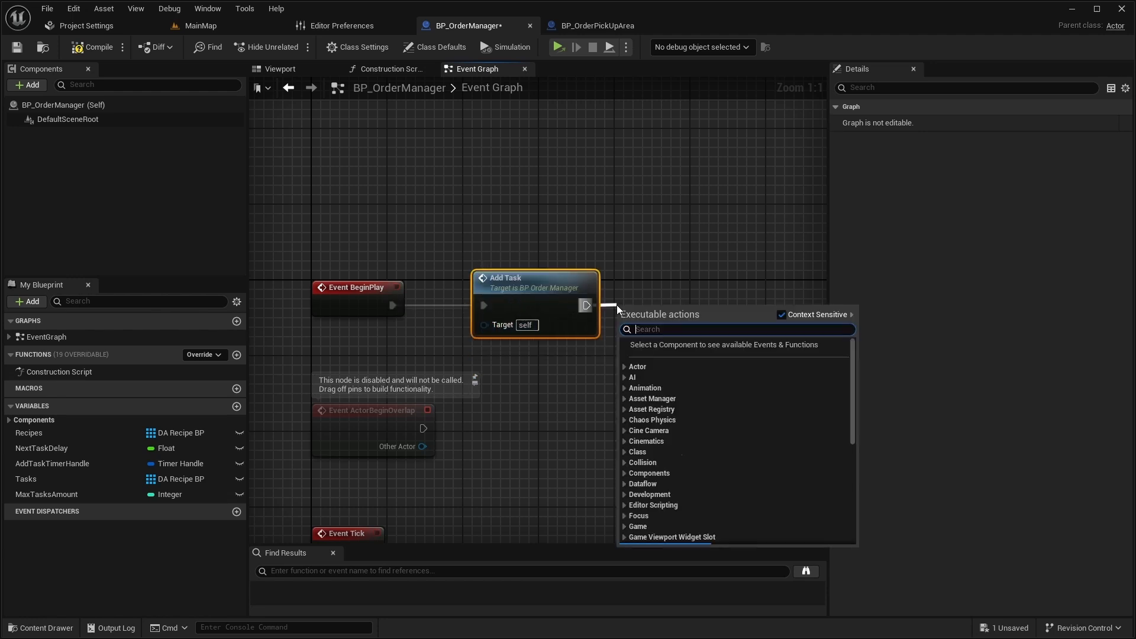
click(684, 327)
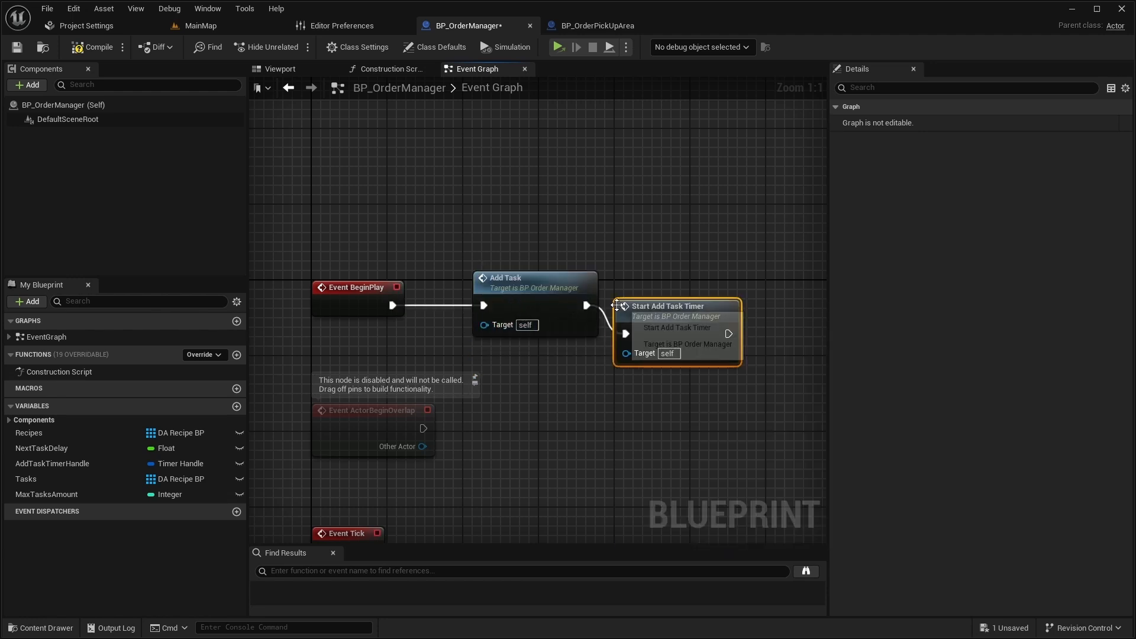
click(46, 494)
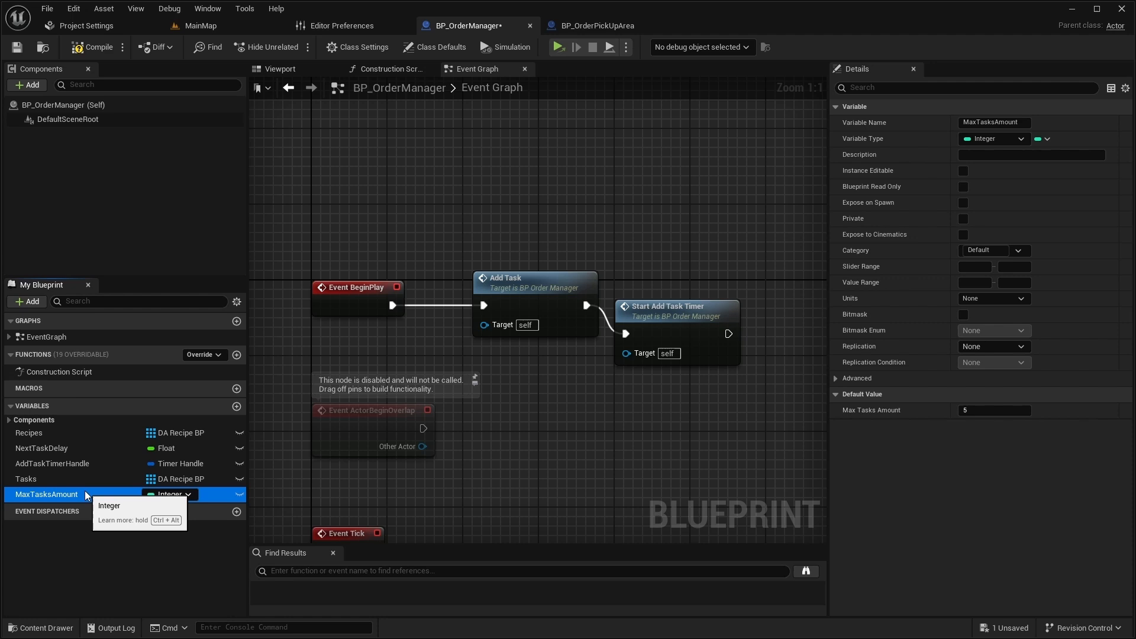
click(677, 306)
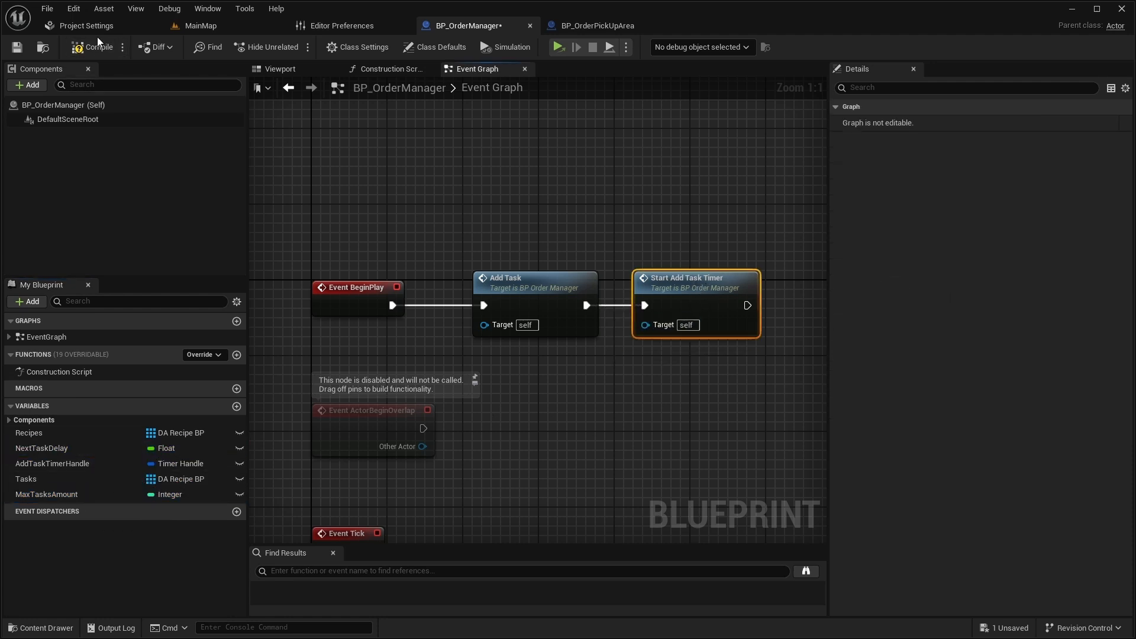
click(94, 46)
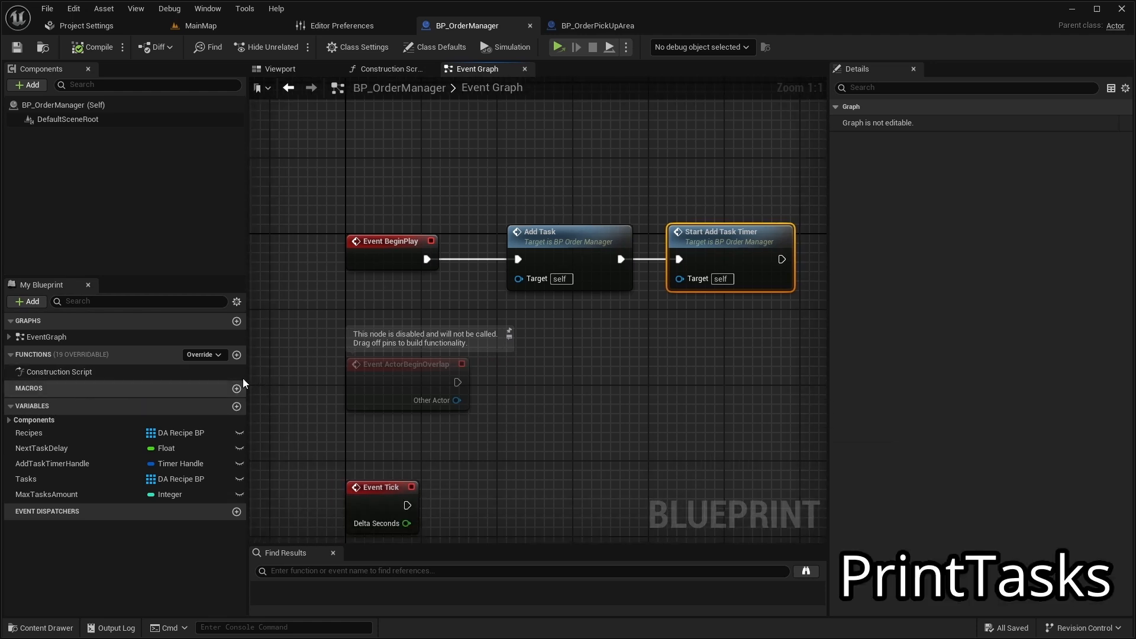
Add a DeltaTime input of type Float to the PrintTasks function.
click(236, 354)
text(PrintTasks)
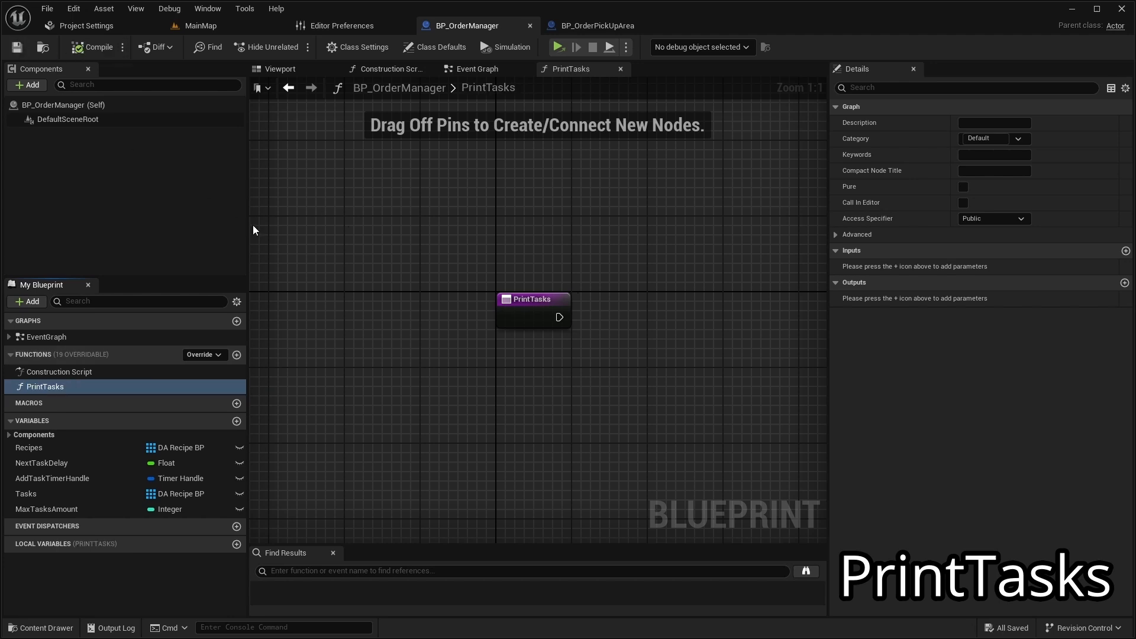
click(1124, 250)
text(DeltaTime)
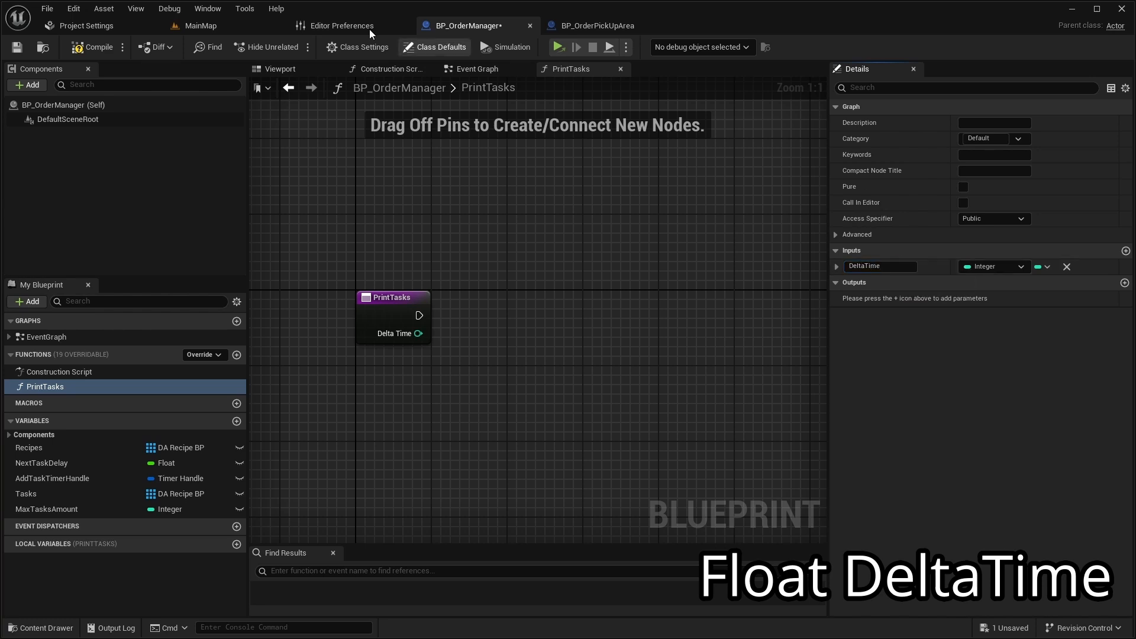
click(993, 266)
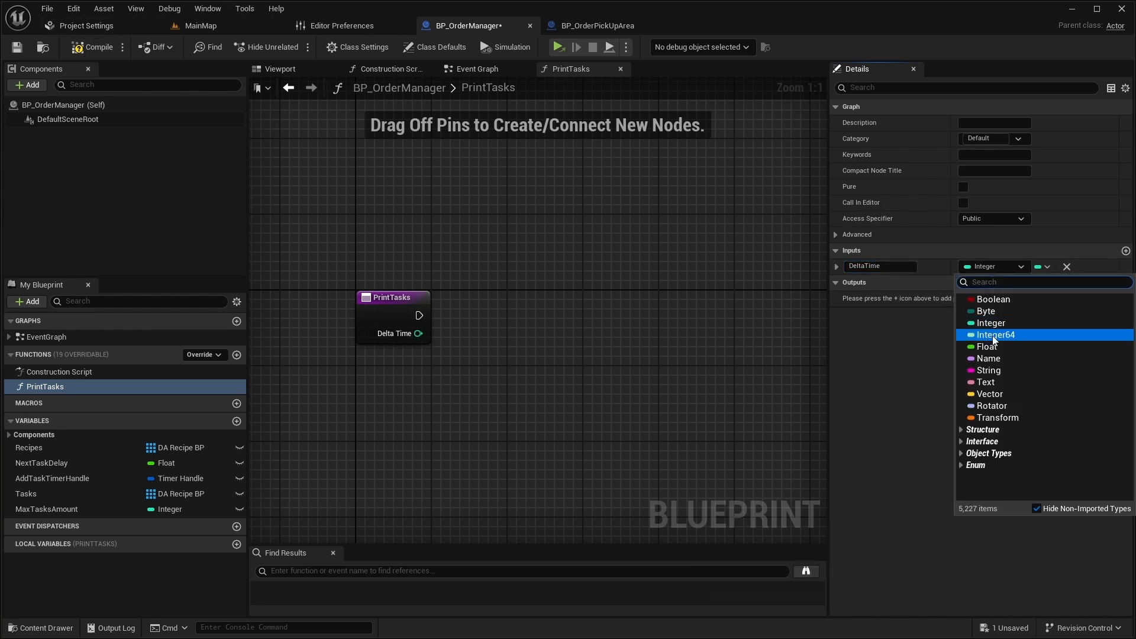
click(985, 347)
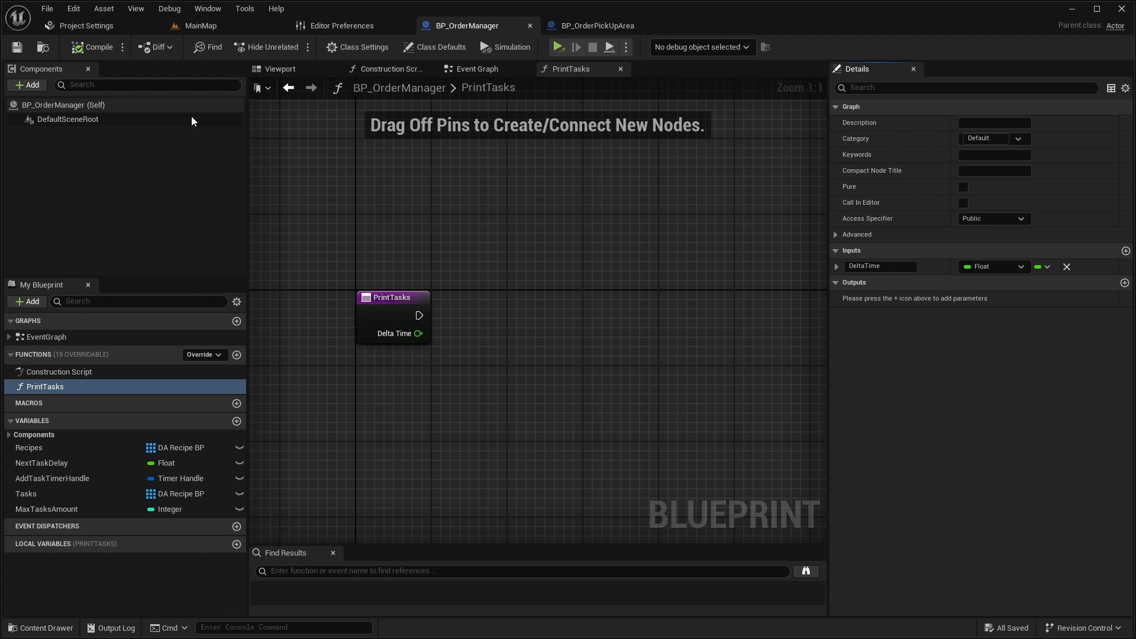
Add a local variable named Text of type Text.
click(235, 543)
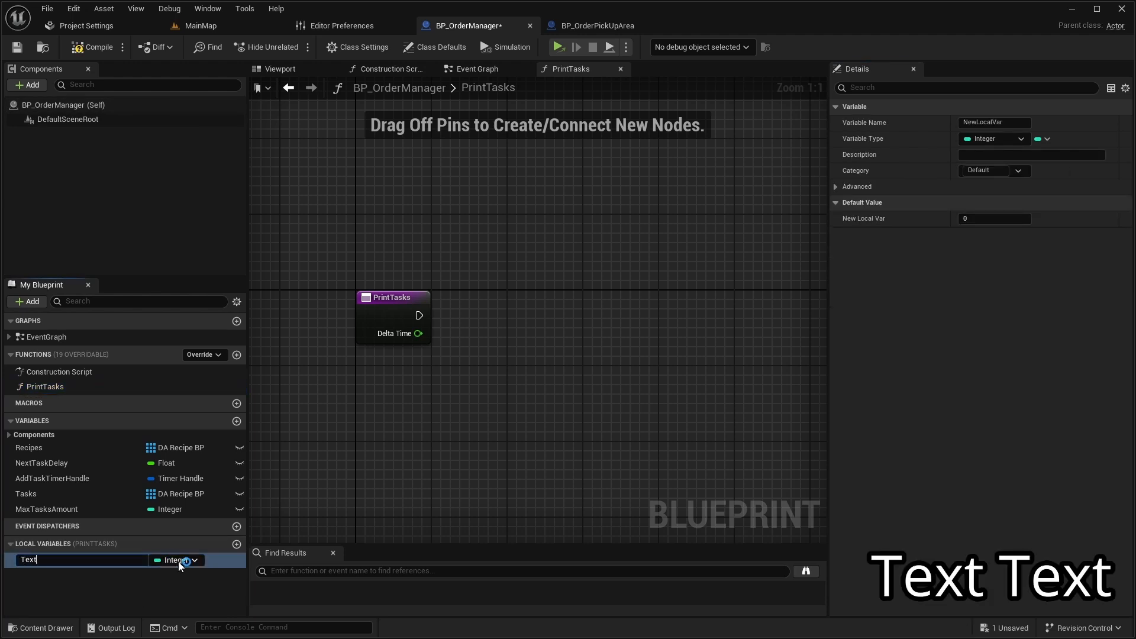
click(176, 560)
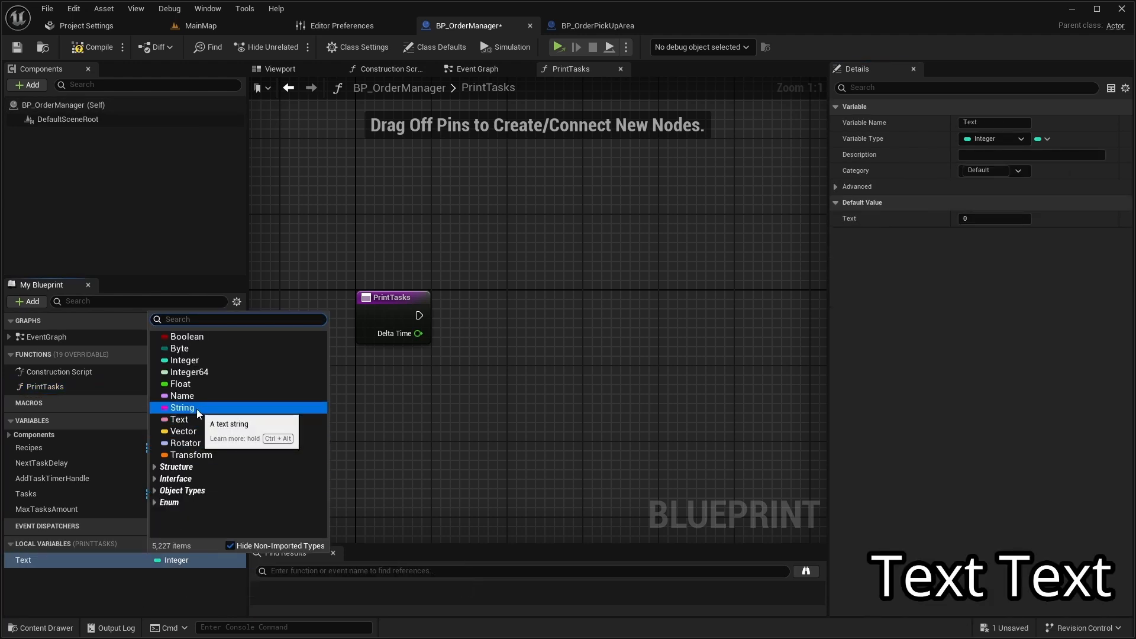
click(179, 418)
text(for)
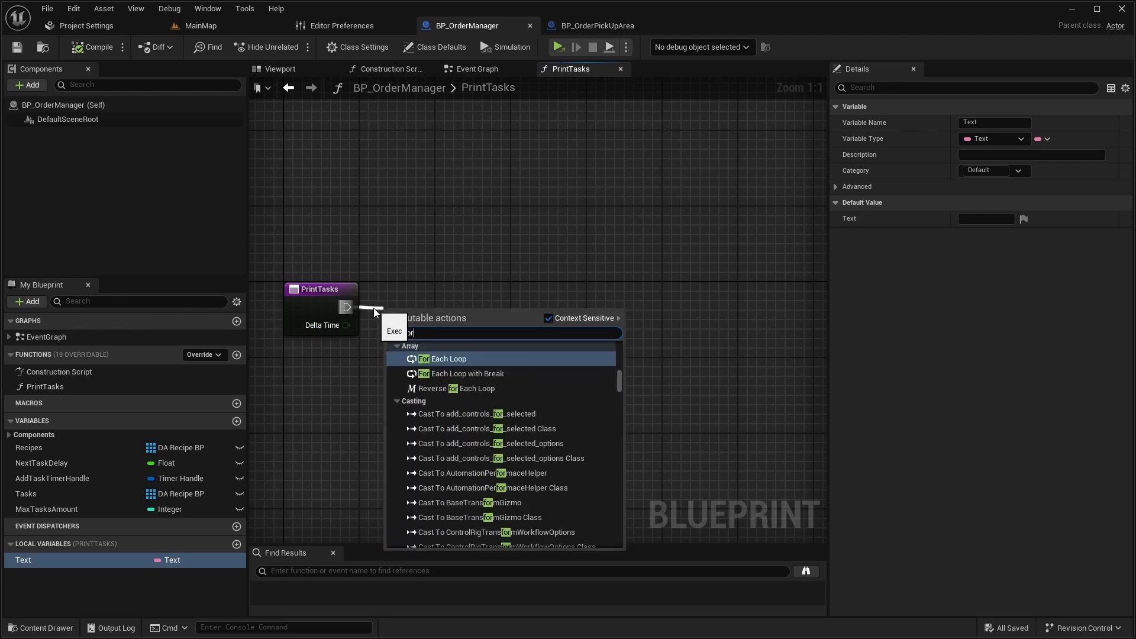
Loop over Tasks formatting display names into Text, then Print Text for DeltaTime seconds on Completed.
click(447, 358)
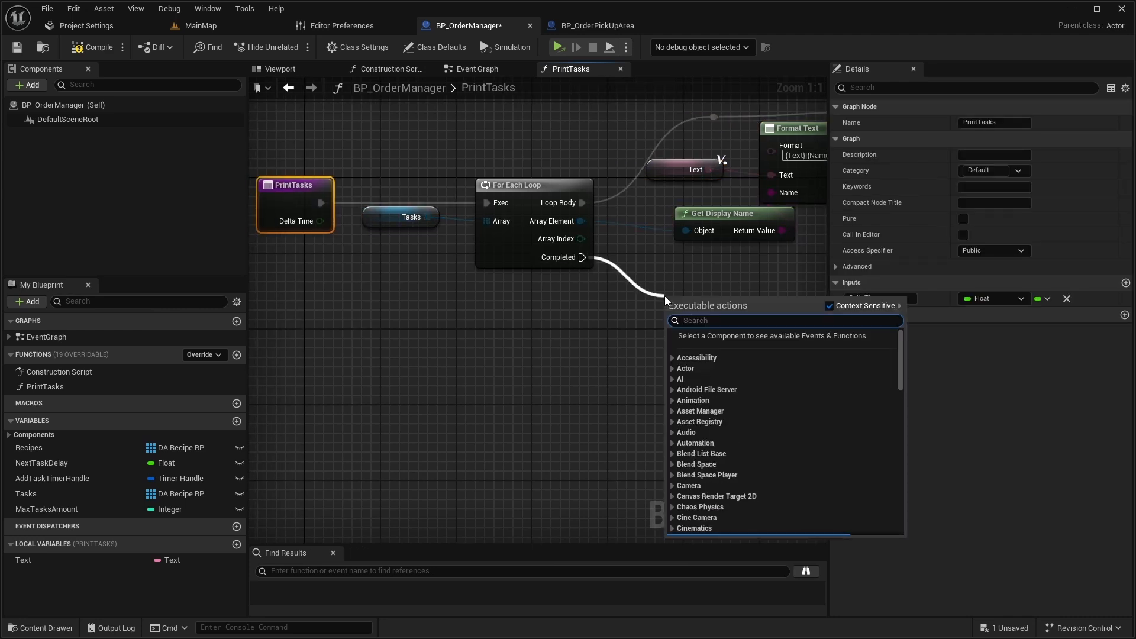
text(Print)
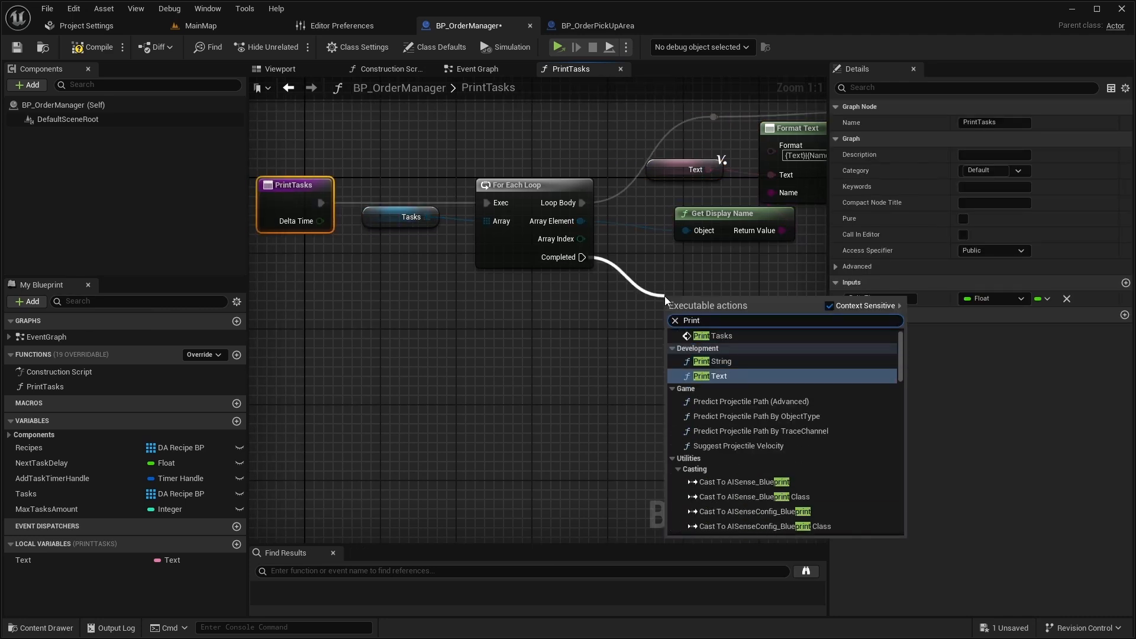
click(711, 375)
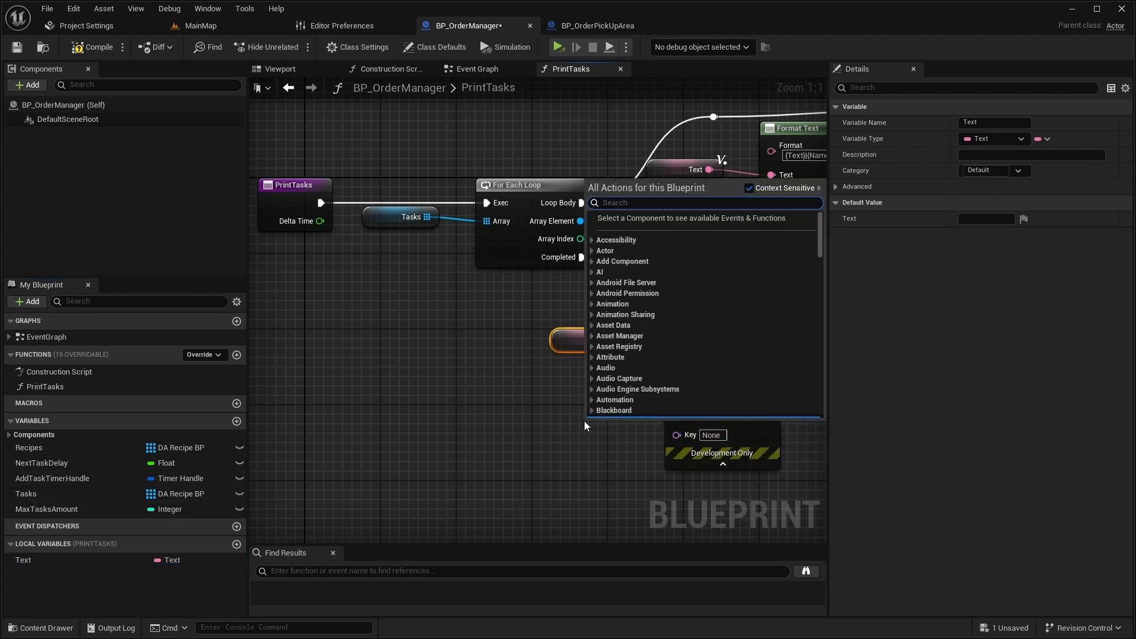
text(DeltaTi)
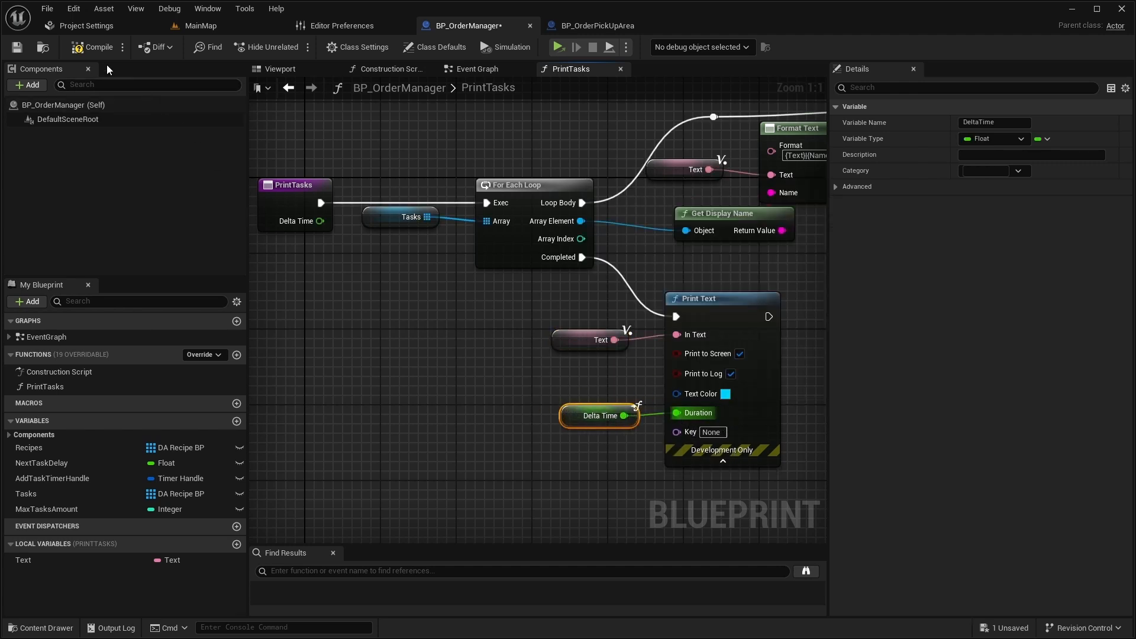
click(477, 69)
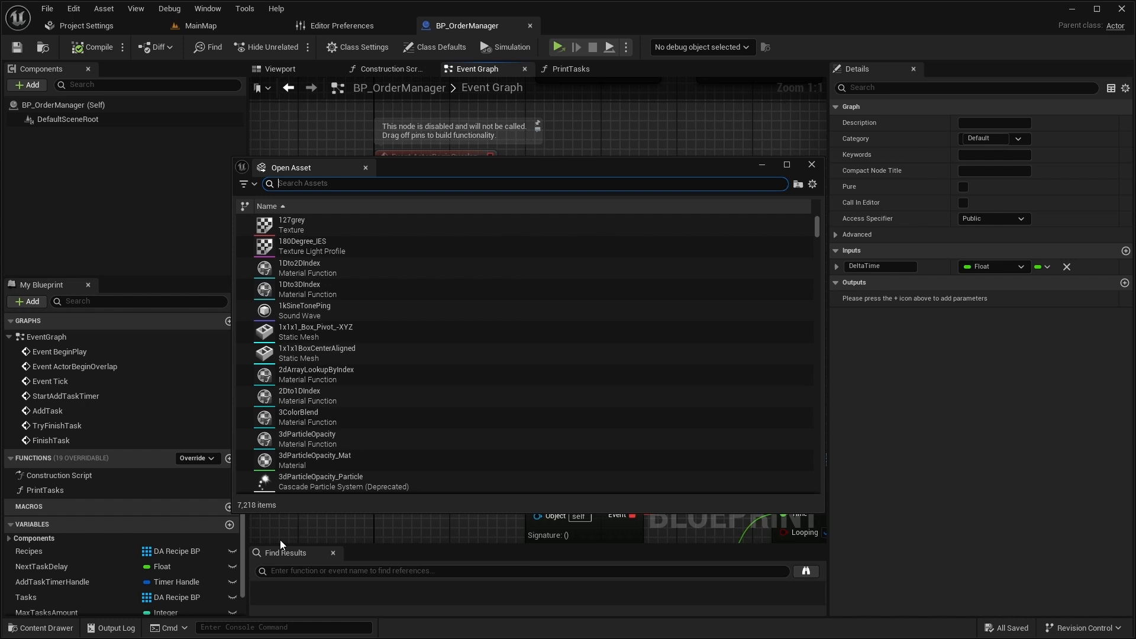
In BP_OrderPickUpArea, collapse the plate box setup into a ConnectWithPlateBoxes function.
text(BP_Order)
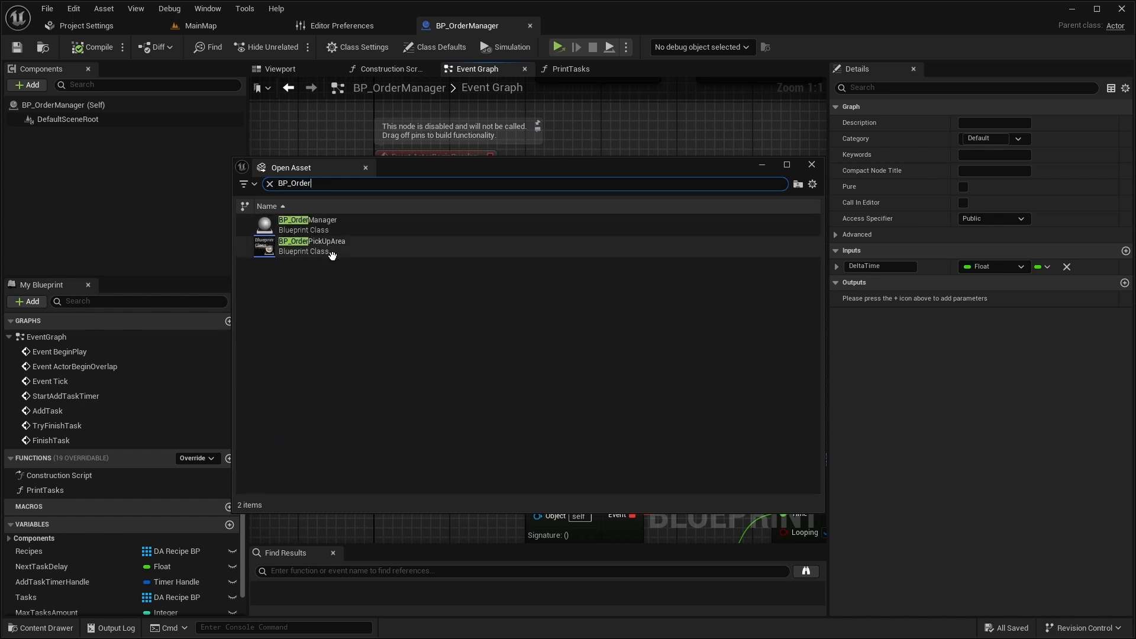
double_click(308, 246)
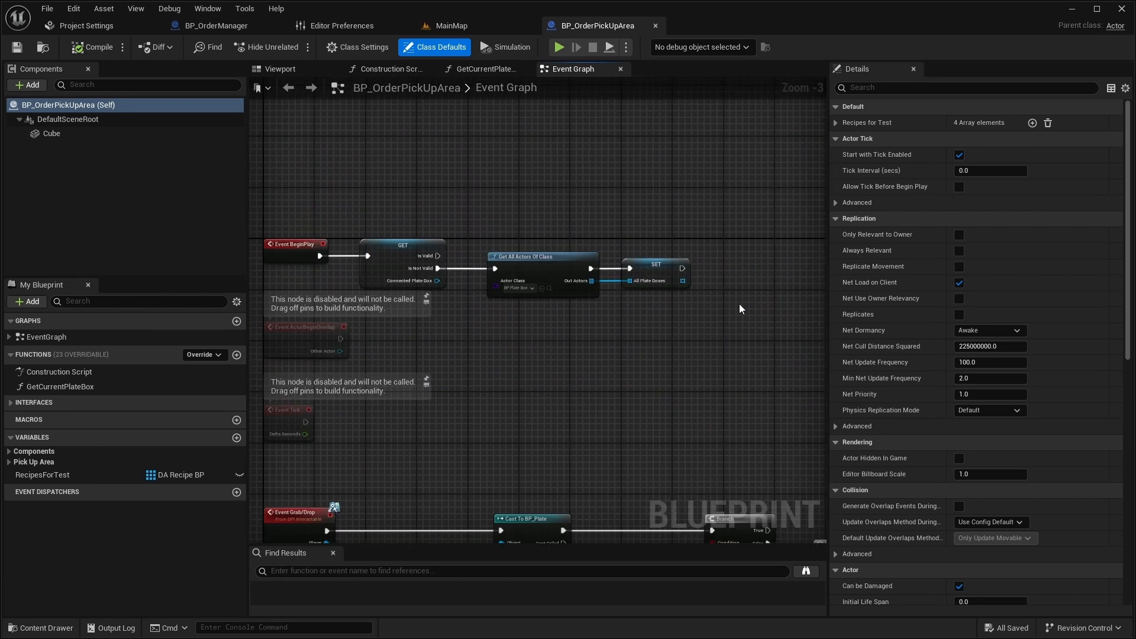
right_click(402, 257)
text(GetA)
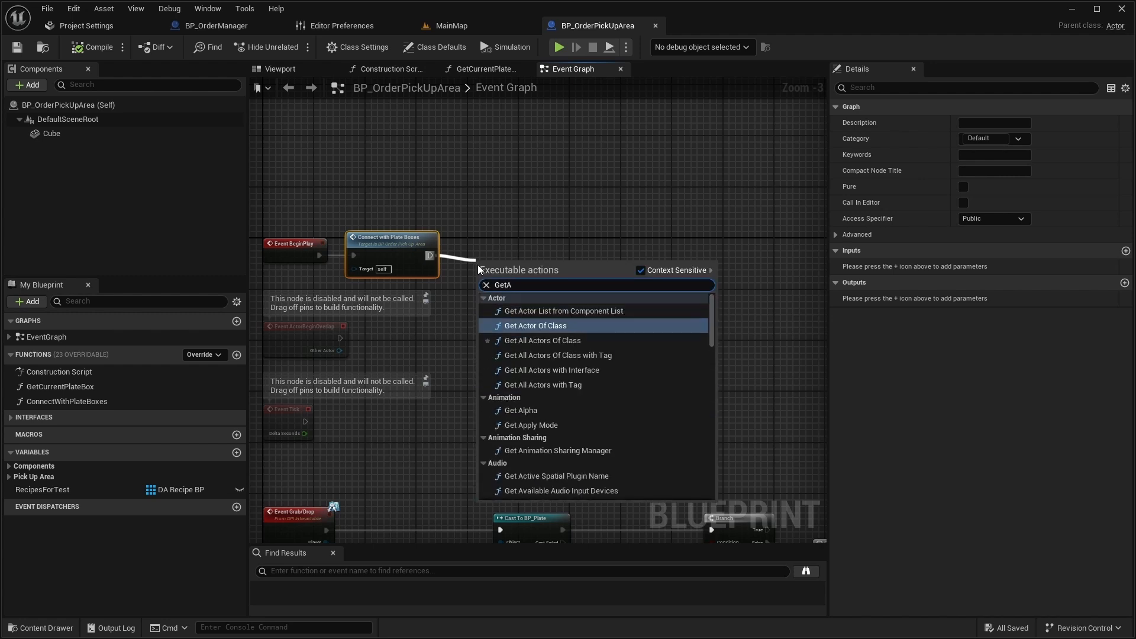
Get Actor Of Class for BP_OrderManager at BeginPlay and store it in an OrderManager variable.
click(535, 326)
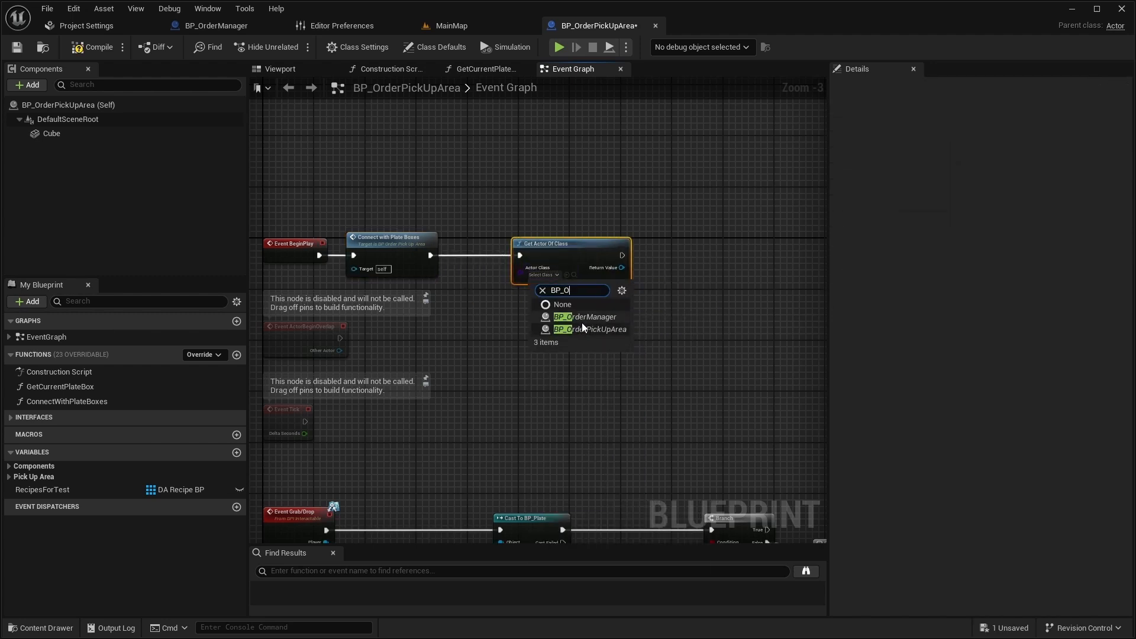
click(584, 317)
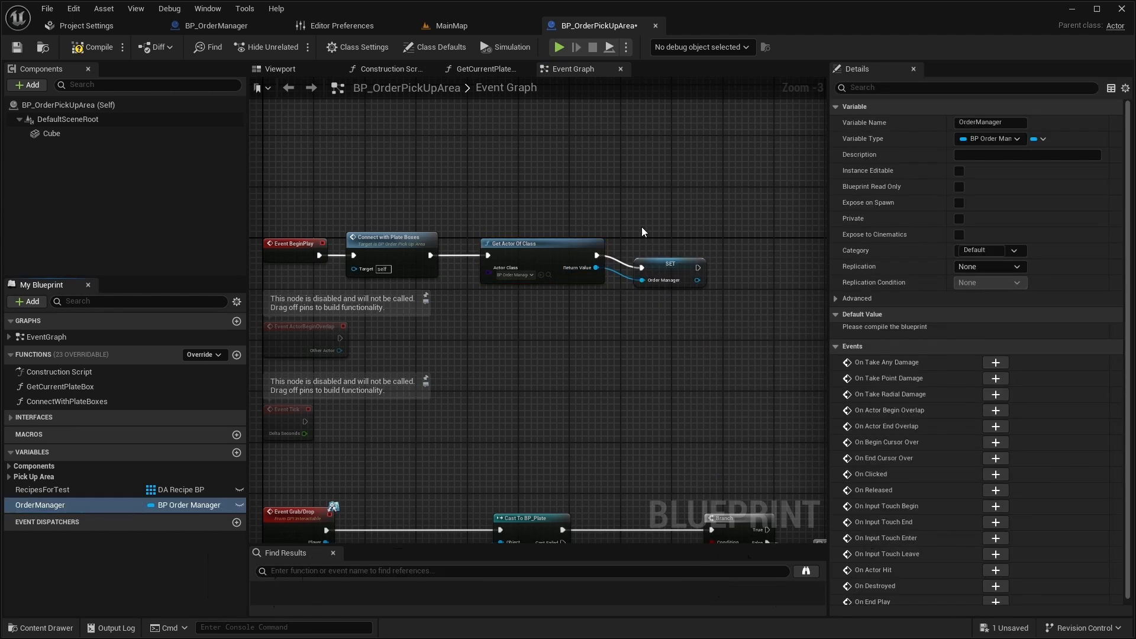
click(94, 47)
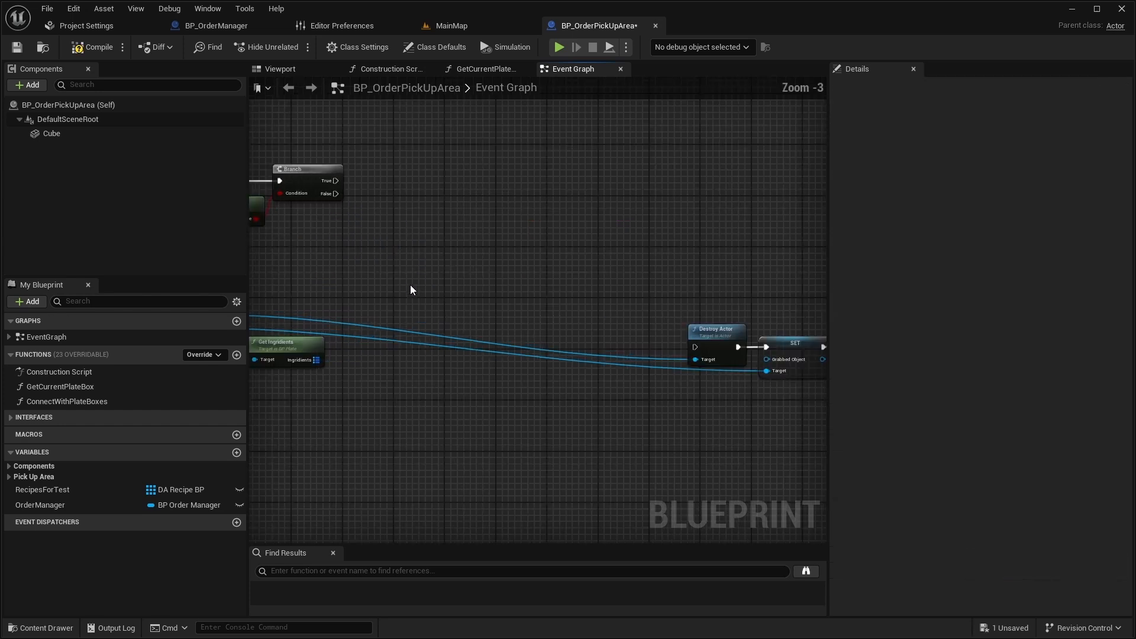
Call Try Finish Task on OrderManager with the plate's Ingredients before Destroy Actor, and save.
click(40, 505)
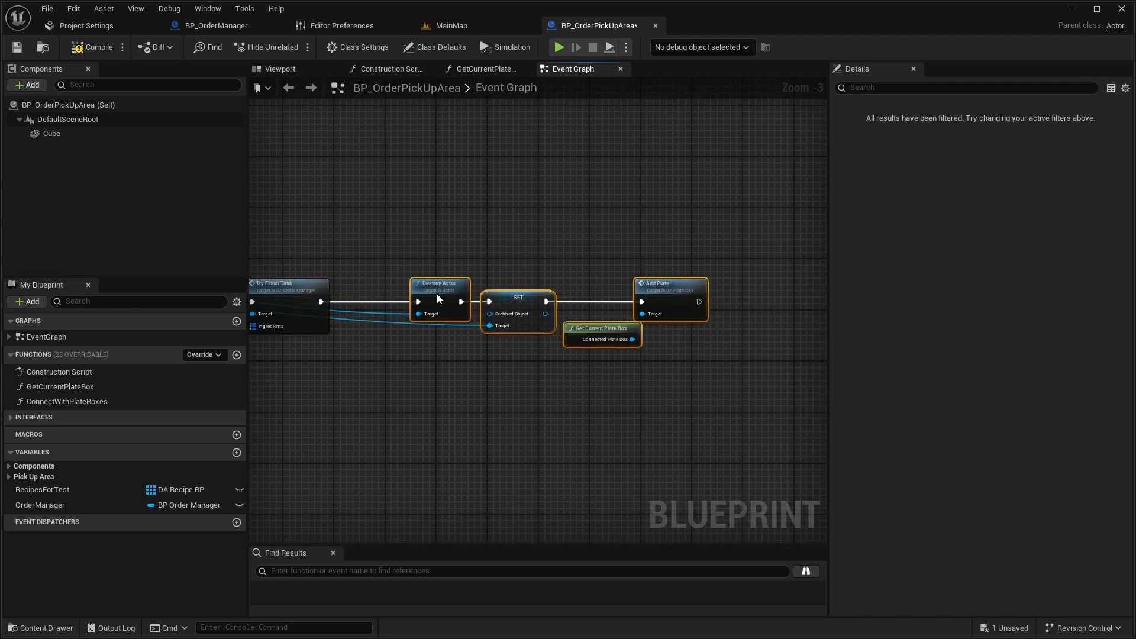
click(16, 47)
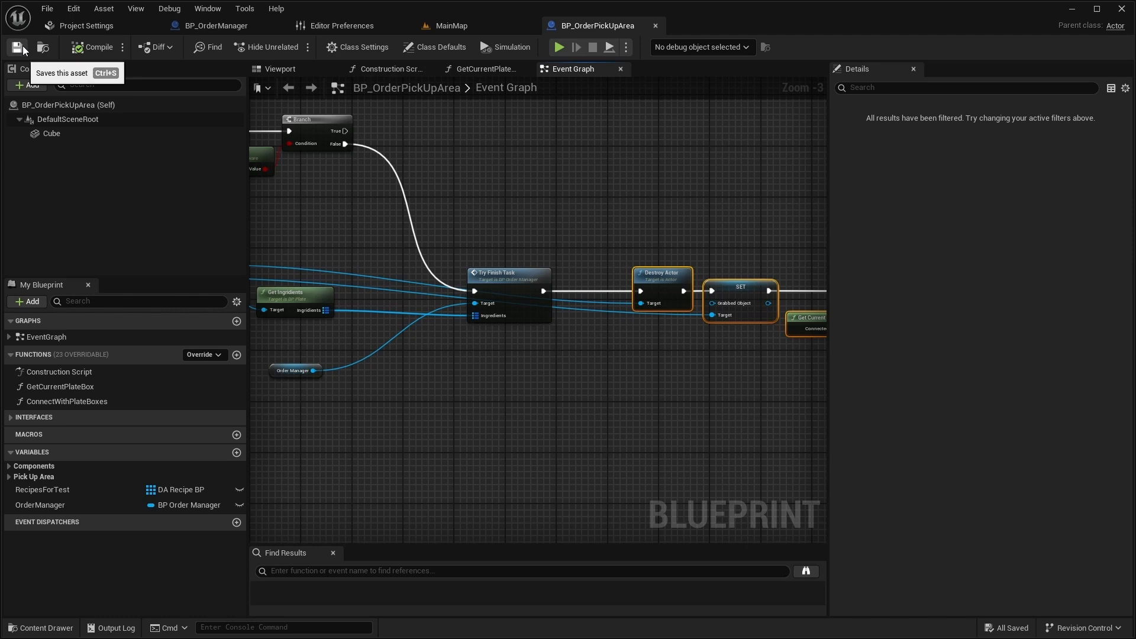
mouse_move(83, 496)
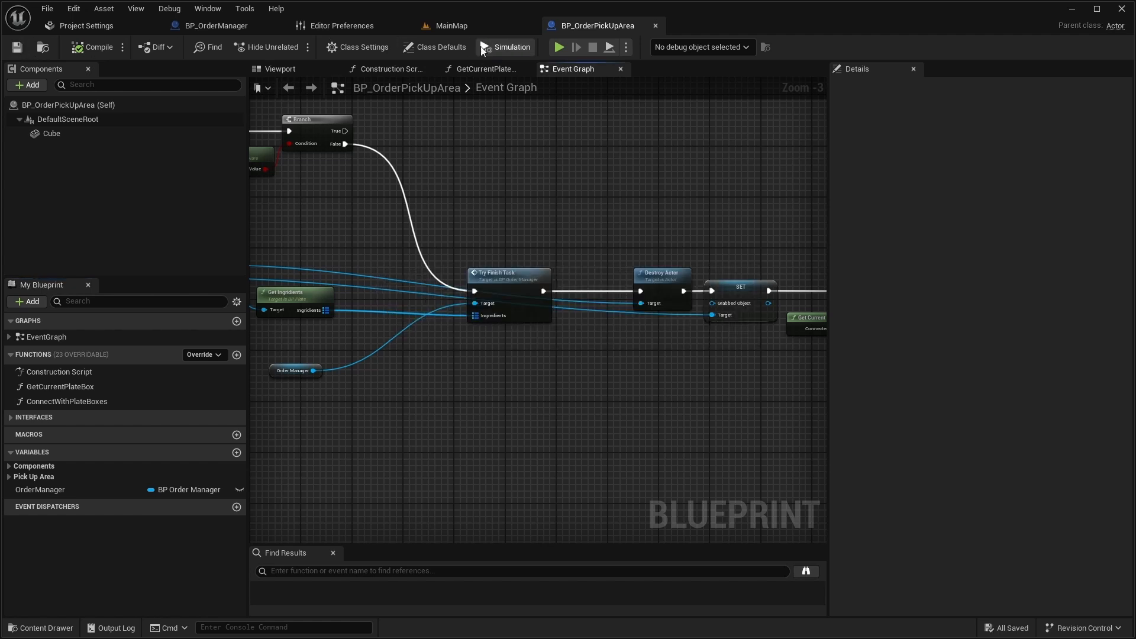
Place a BP_OrderManager actor in the MainMap level.
click(449, 25)
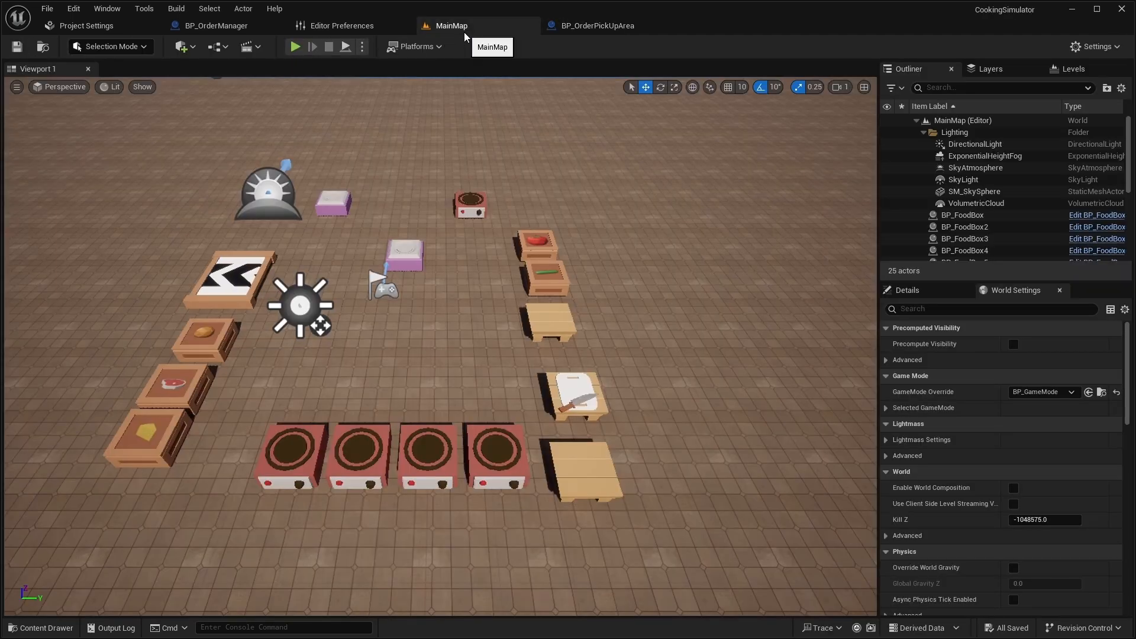
click(41, 627)
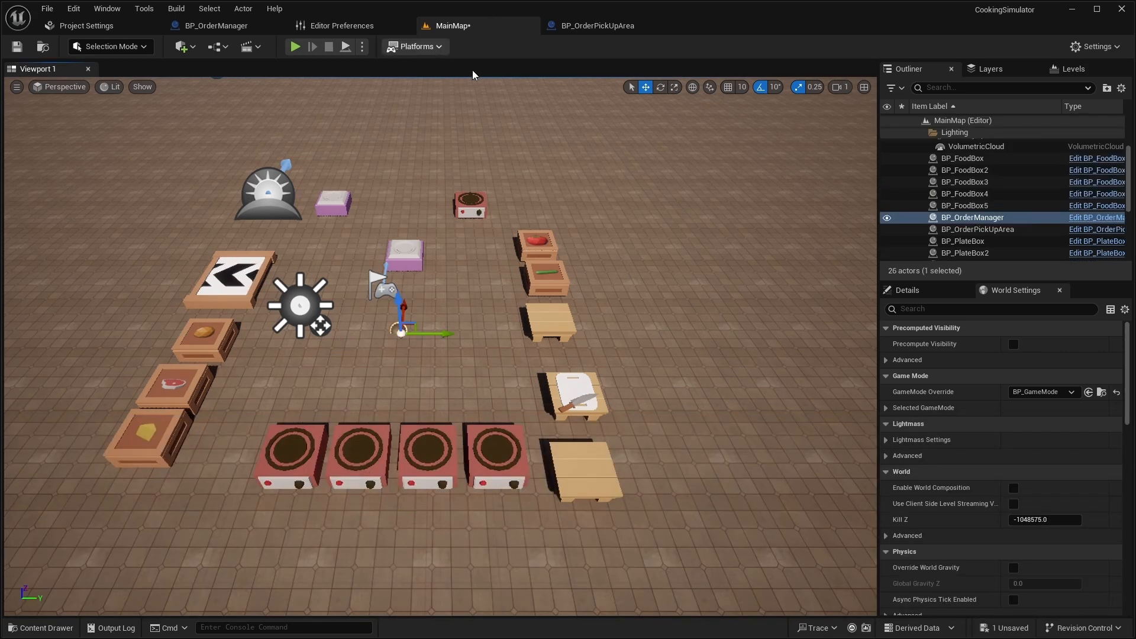
Save MainMap and play it so DA_Cheeseburger_Recipe prints on screen.
click(414, 47)
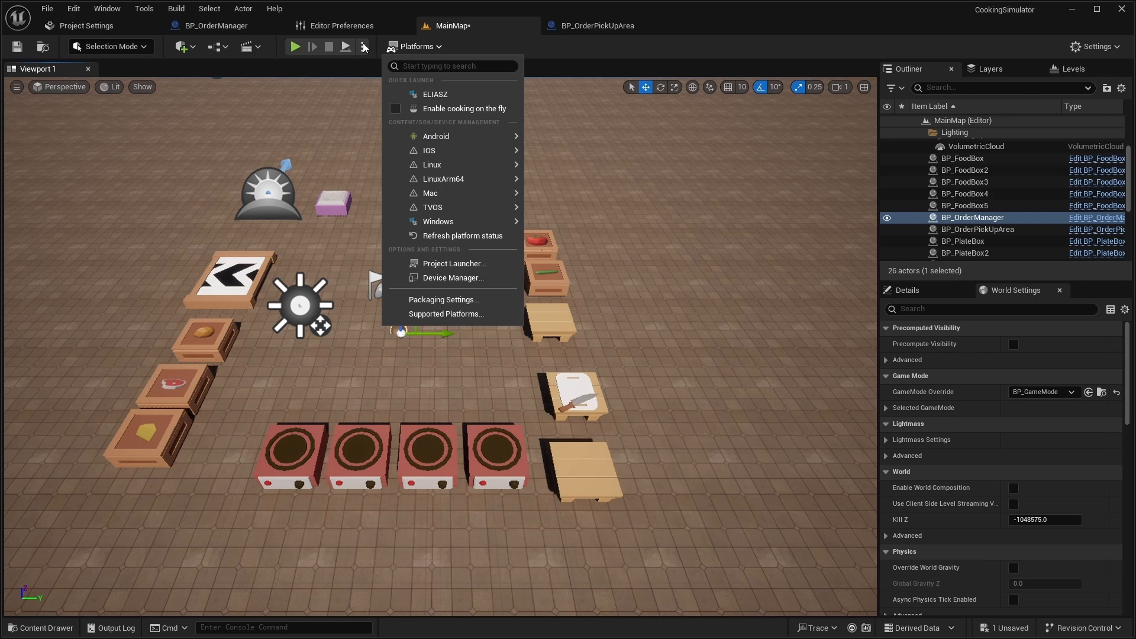
click(362, 46)
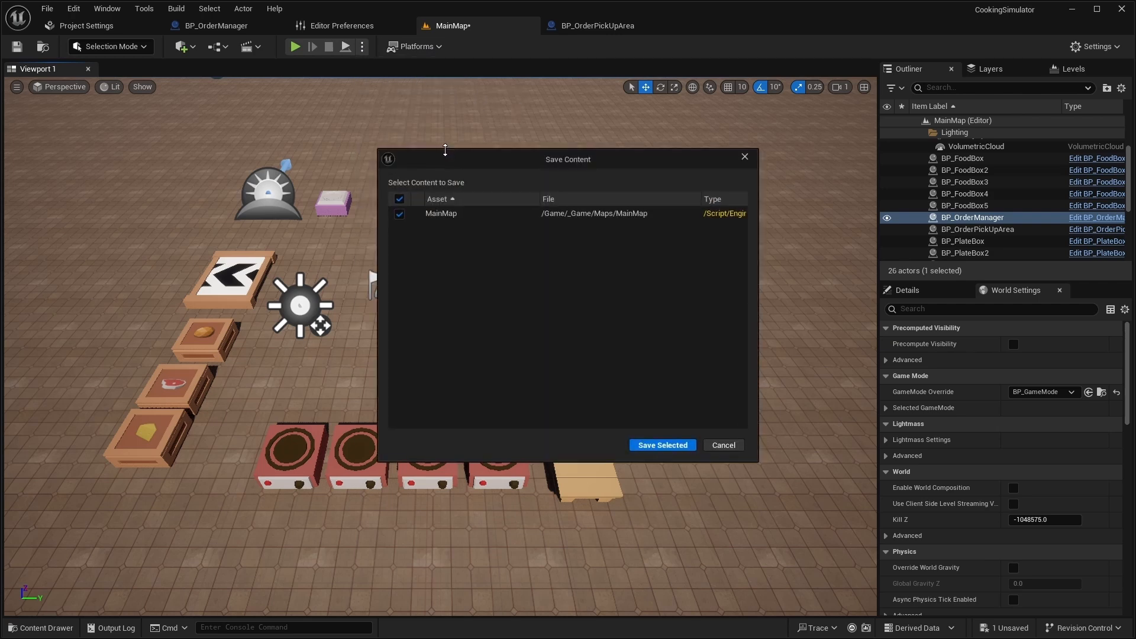
click(660, 445)
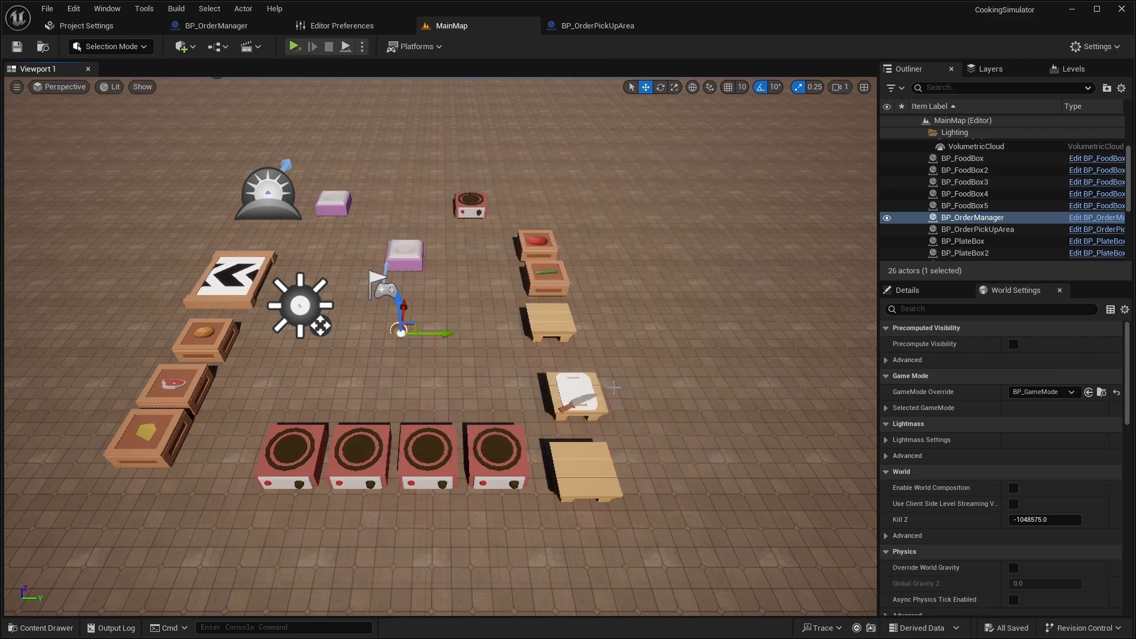
click(295, 46)
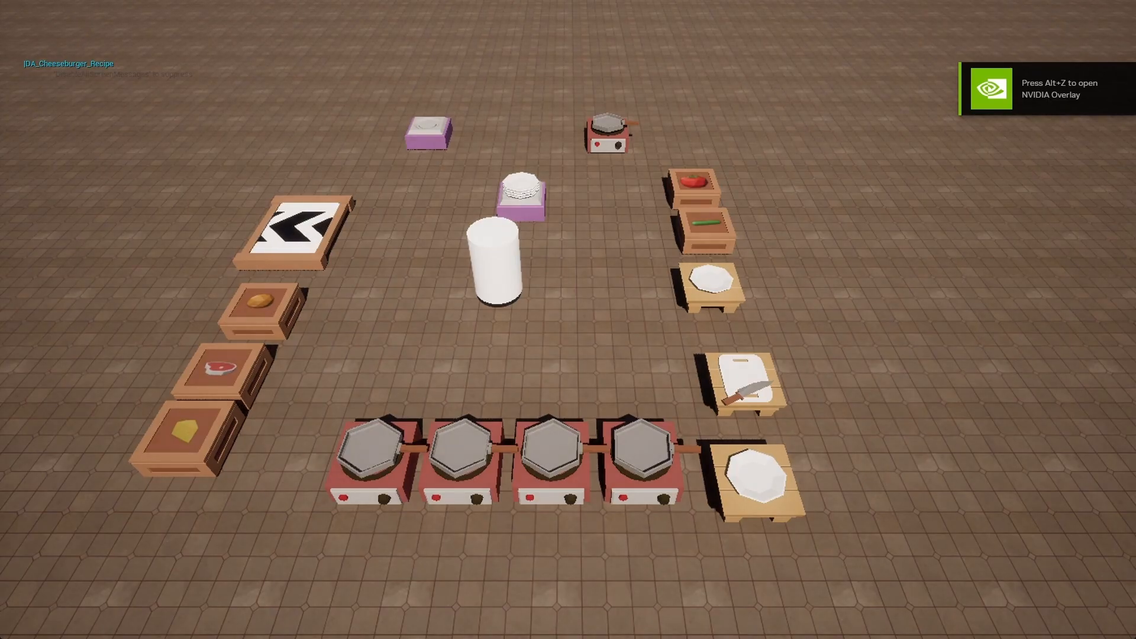